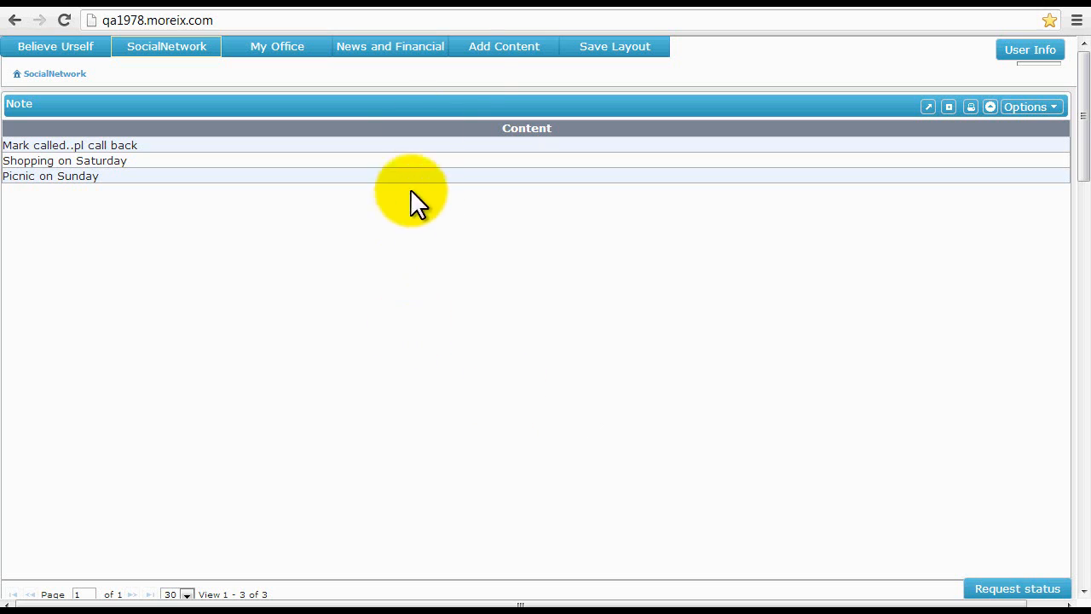
Add the To Do widget from the My Utilities category of the content catalogue.
left_click(504, 46)
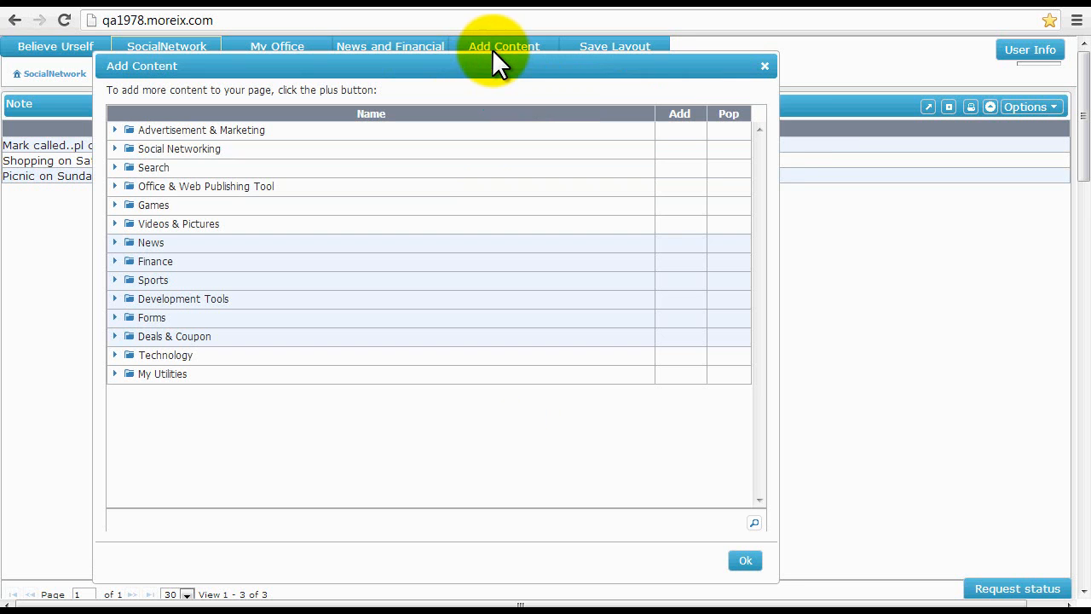
mouse_move(126, 383)
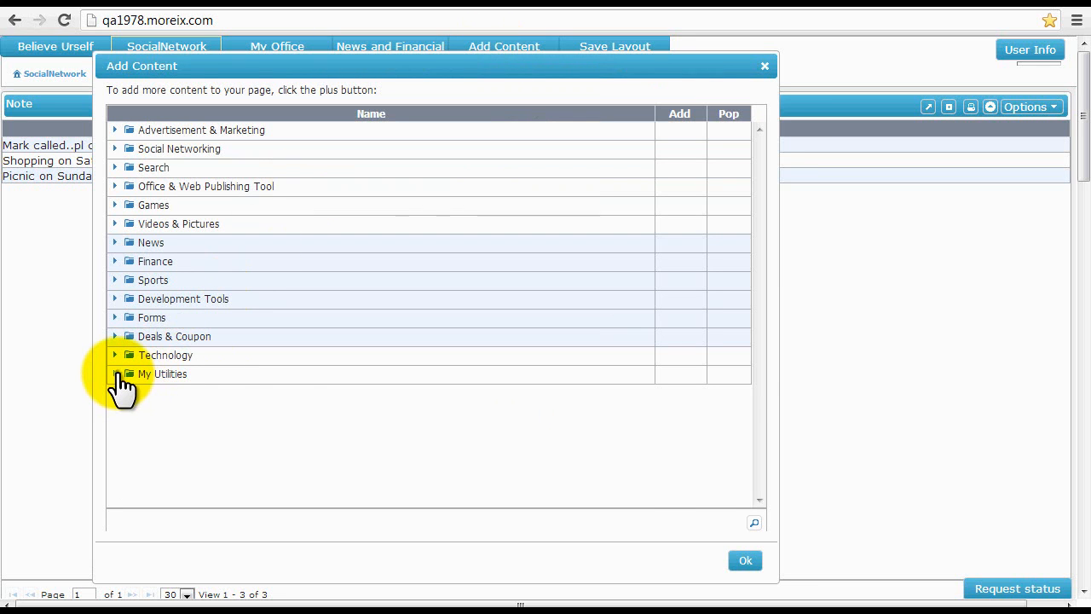
left_click(116, 374)
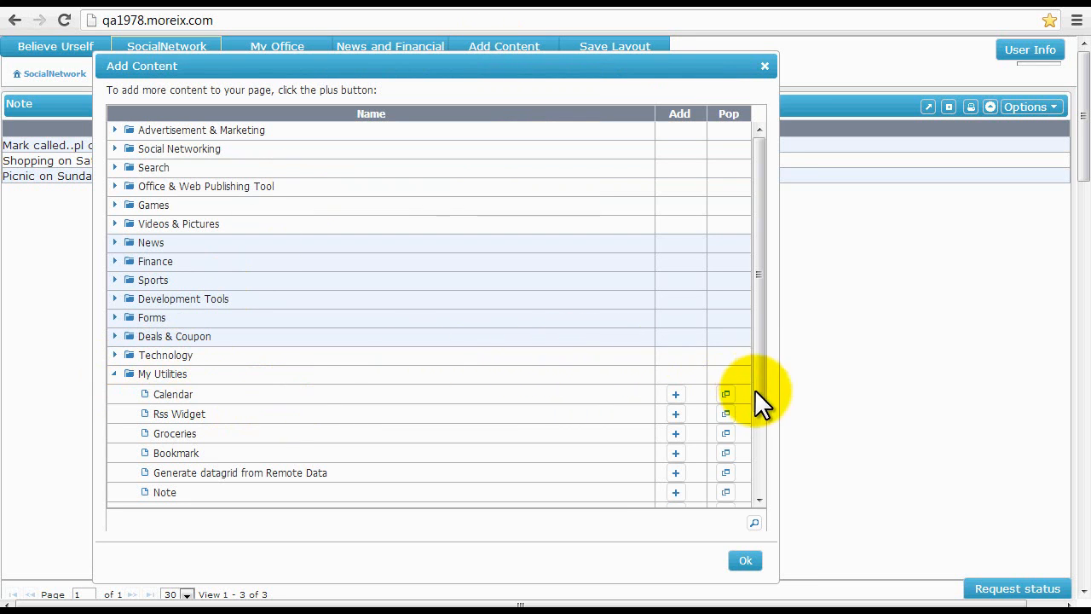
scroll("down", 3)
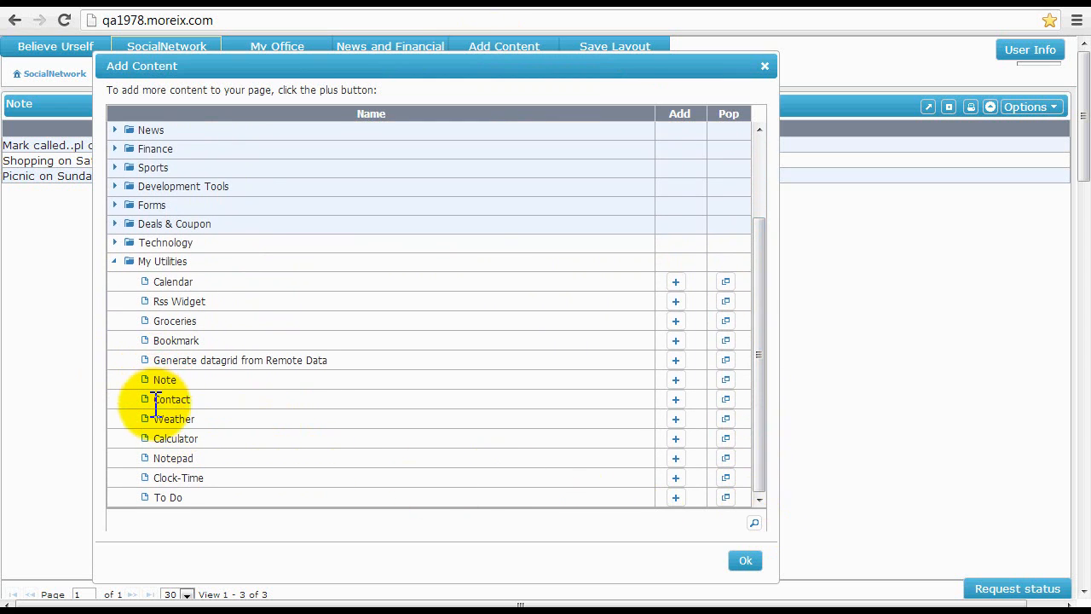
mouse_move(167, 481)
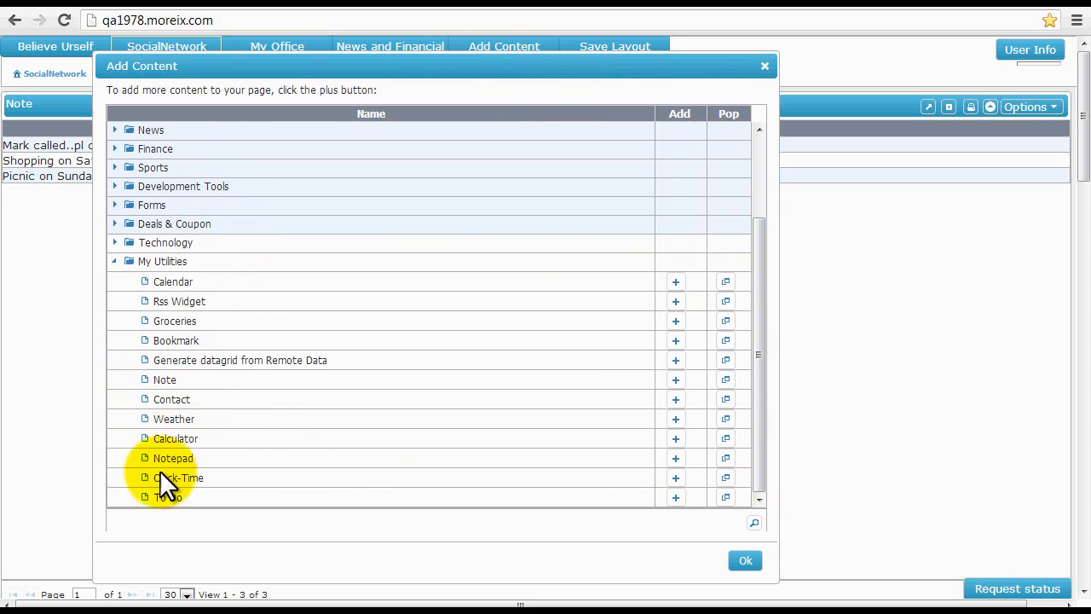
mouse_move(511, 423)
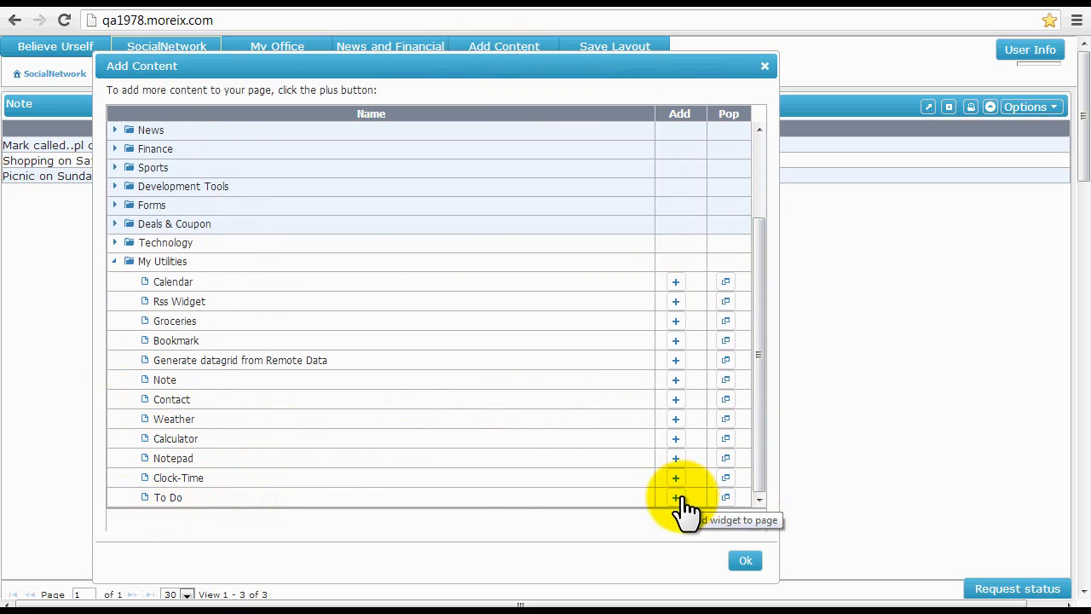
left_click(675, 498)
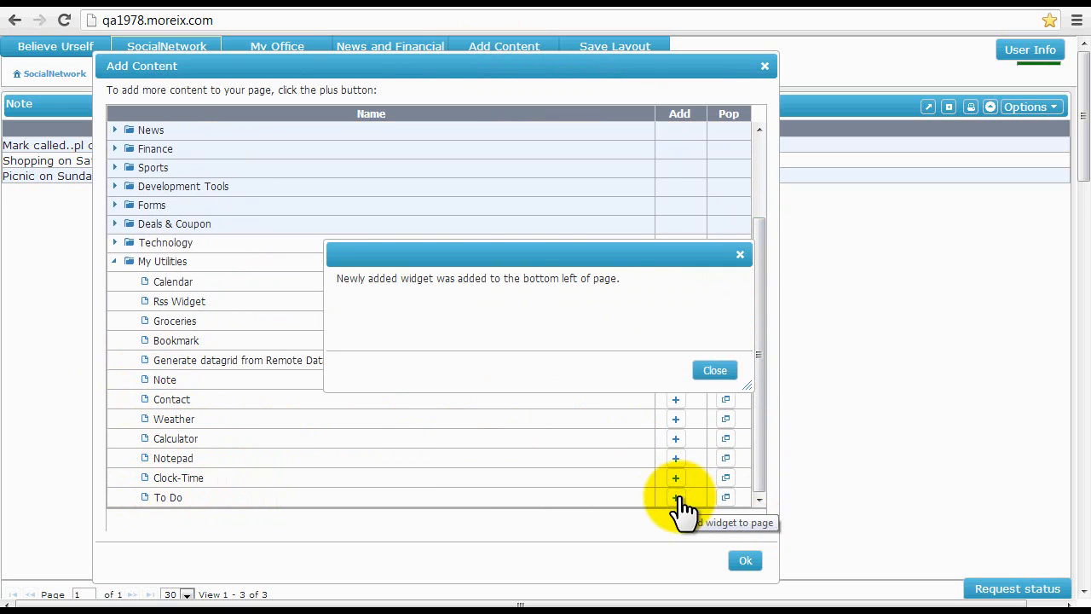
Dismiss the confirmation, the To Do List pop-out and the content catalogue.
left_click(714, 370)
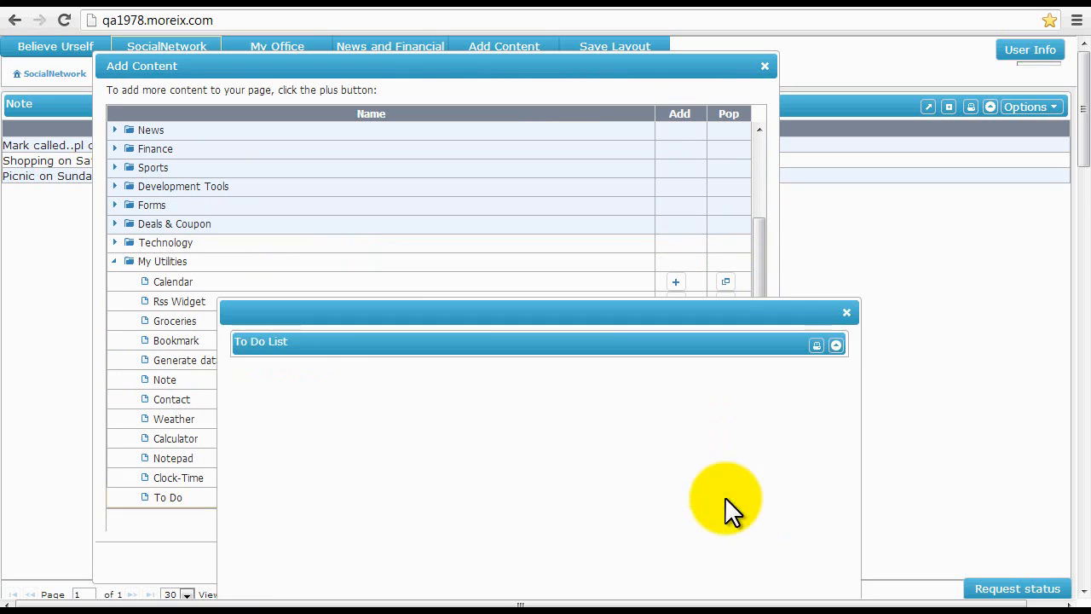
left_click(836, 344)
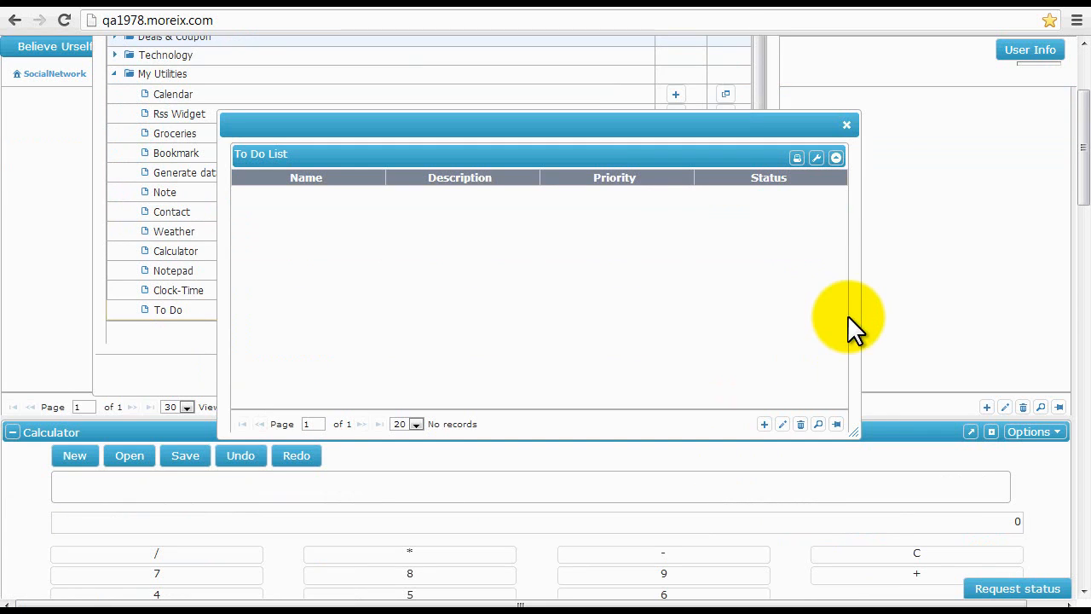
left_click(846, 124)
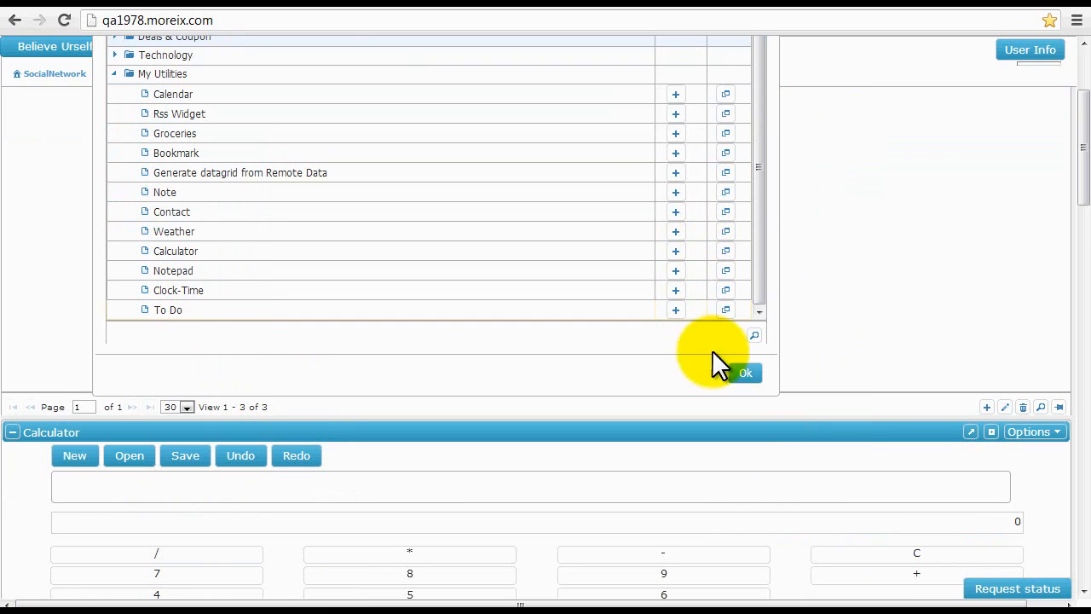
mouse_move(746, 373)
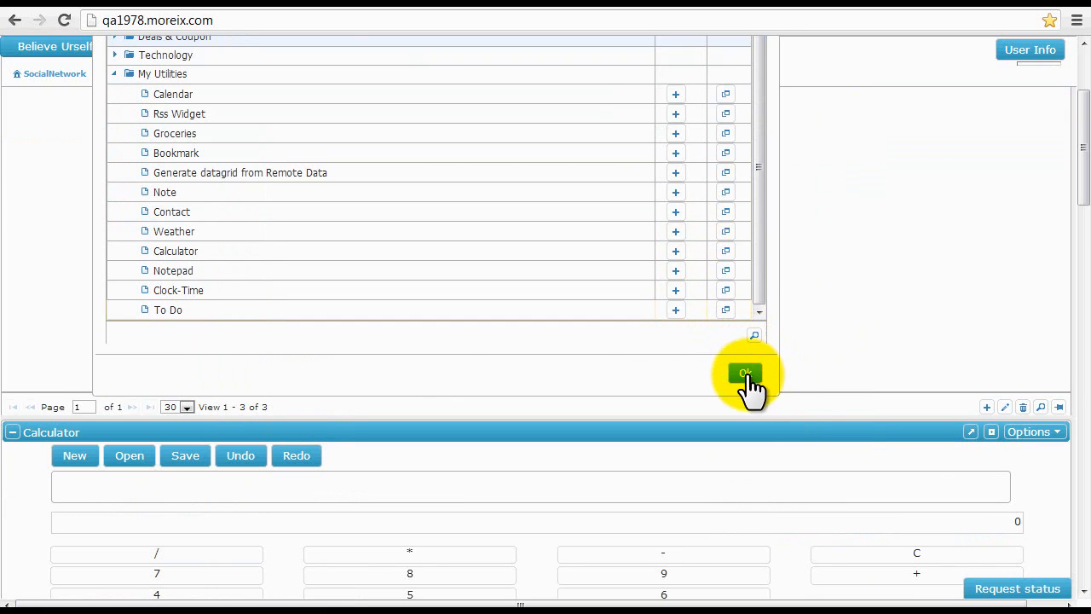
left_click(747, 373)
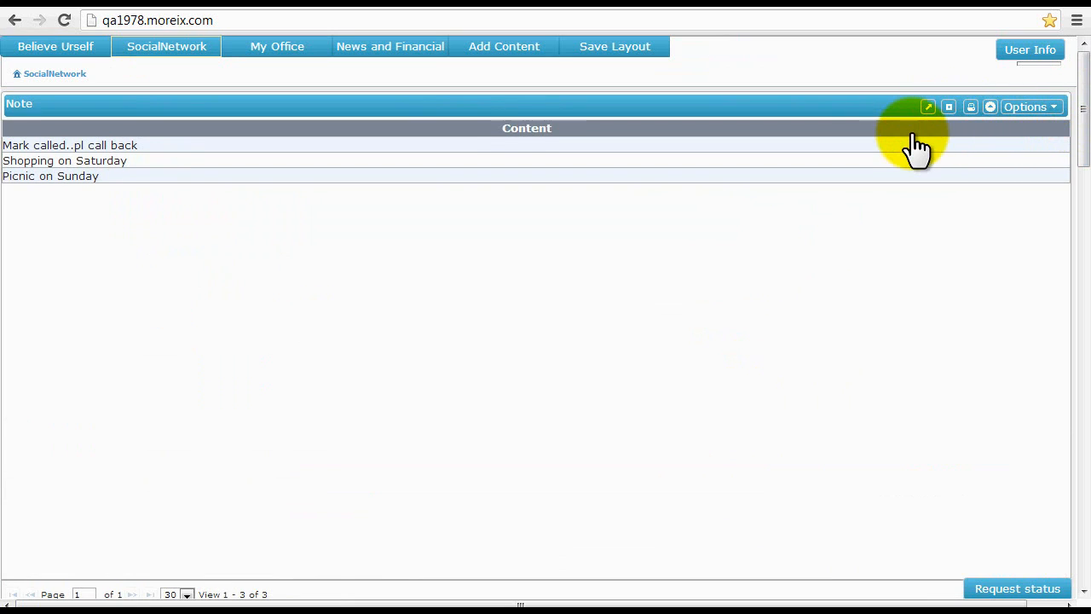
mouse_move(962, 104)
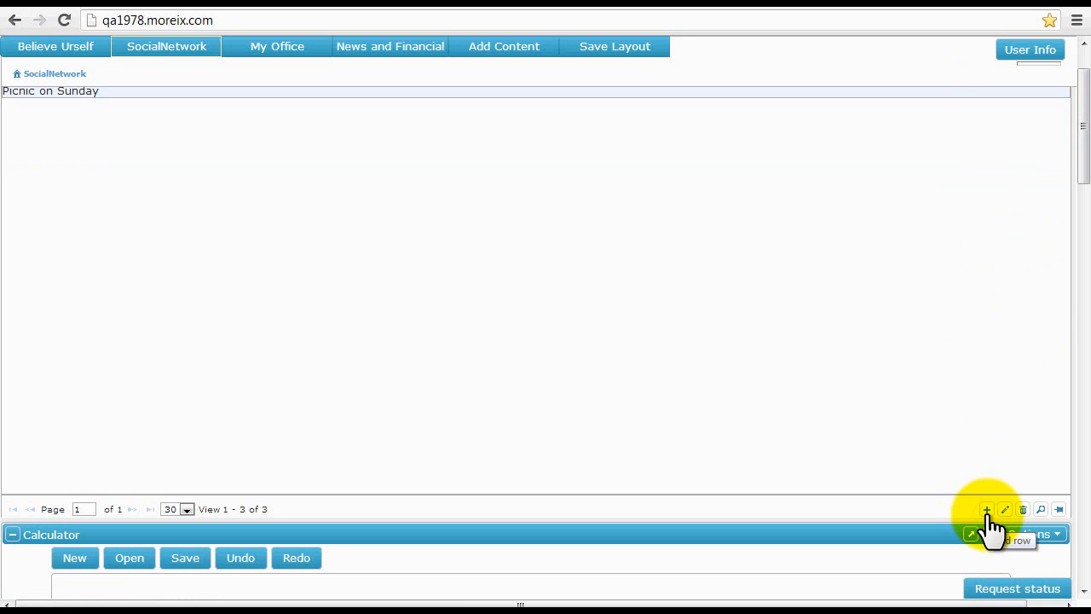
Create a new note with the content 'Holiday starts Friday'.
left_click(985, 510)
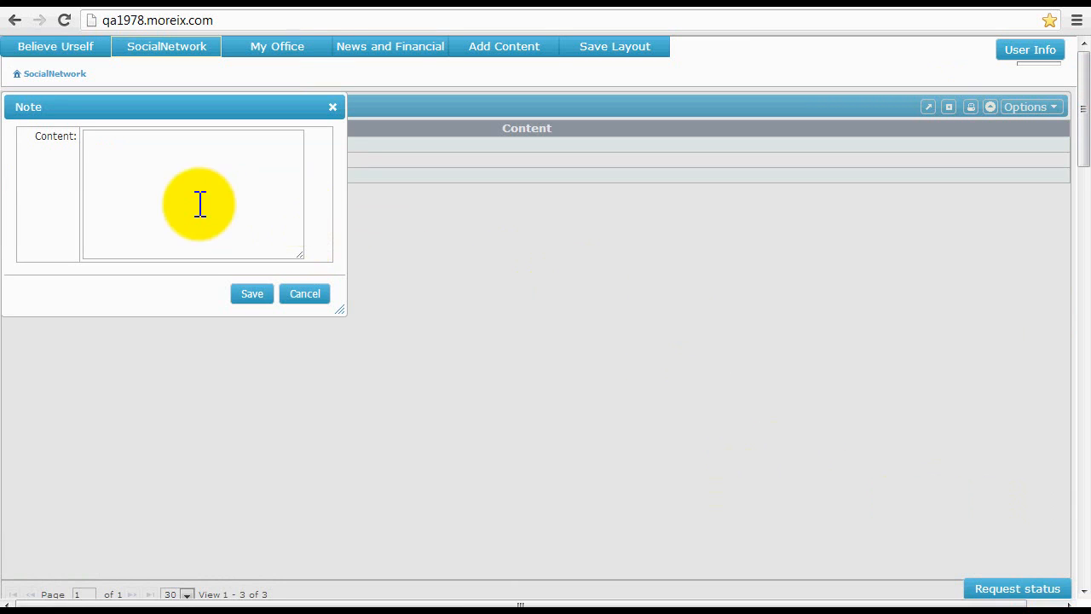
type("Holiday")
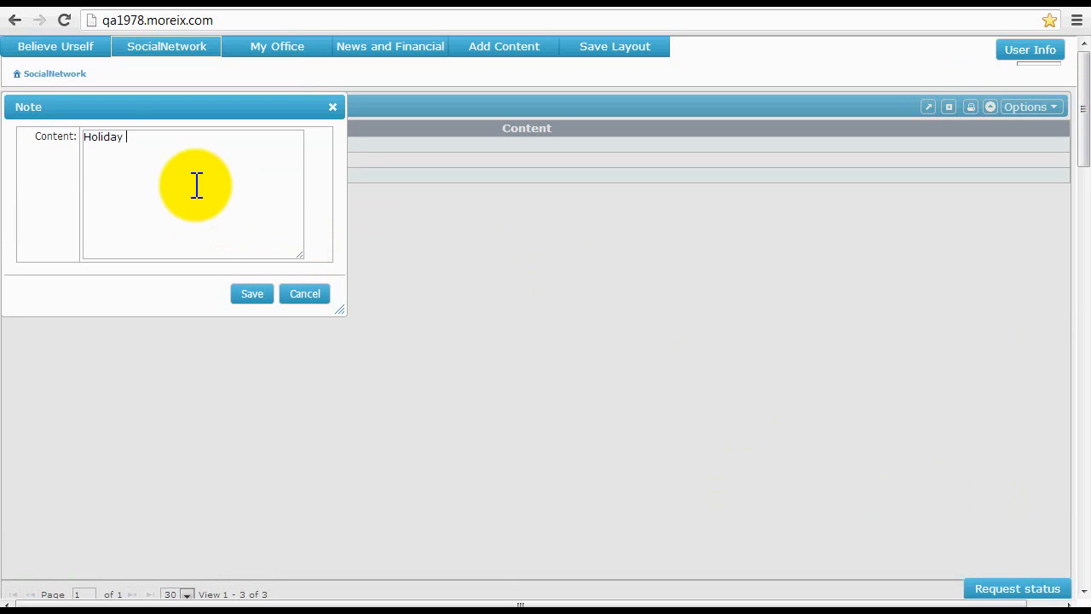
type("starts")
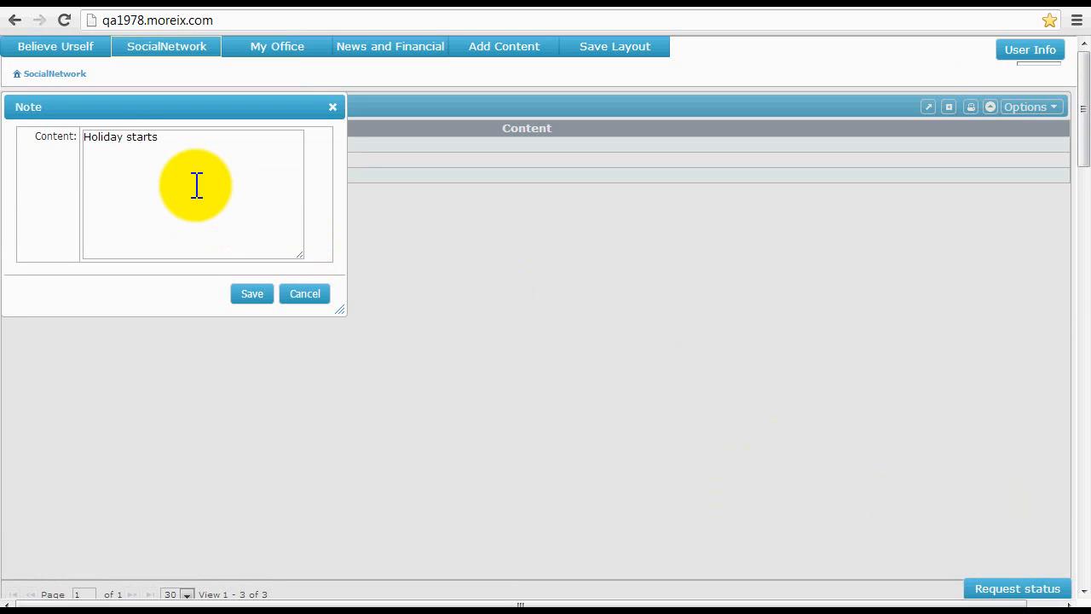
type("Frid")
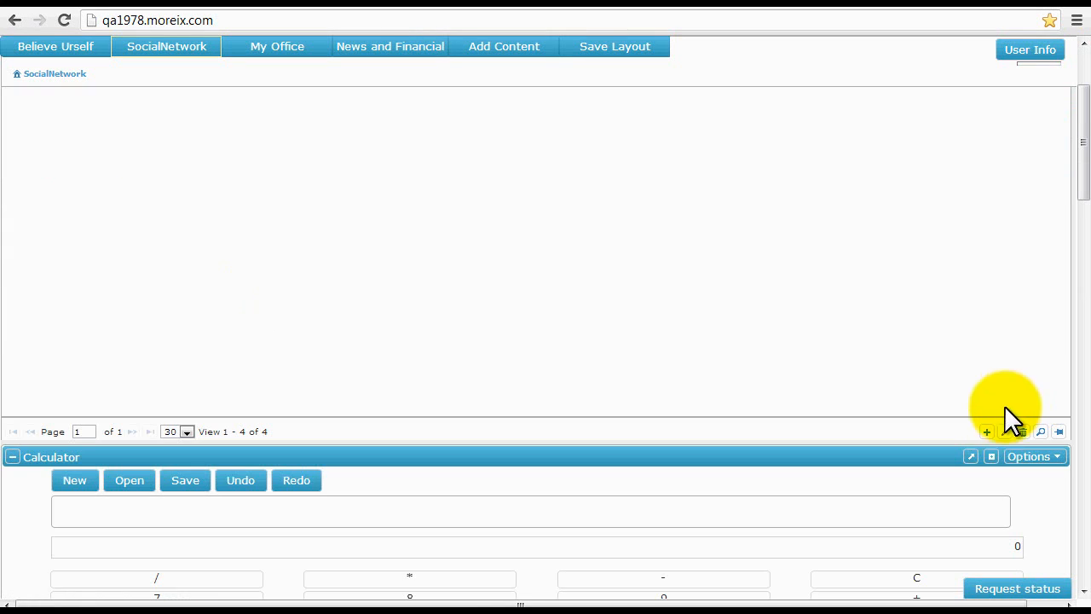
Delete a chosen note after the select-a-row warning, then maximize the Calculator widget.
left_click(1005, 433)
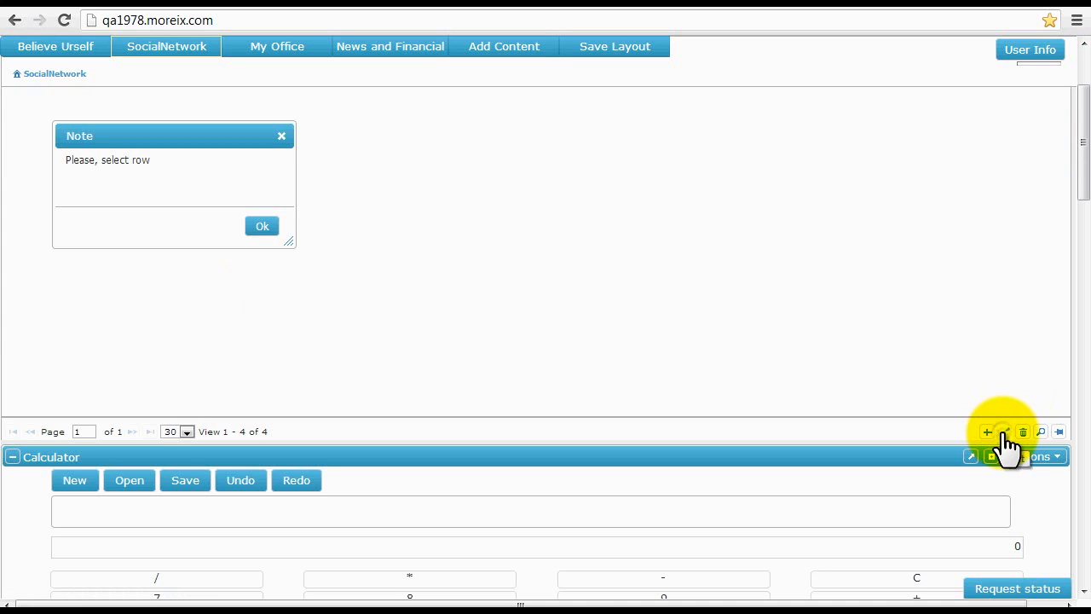
left_click(263, 225)
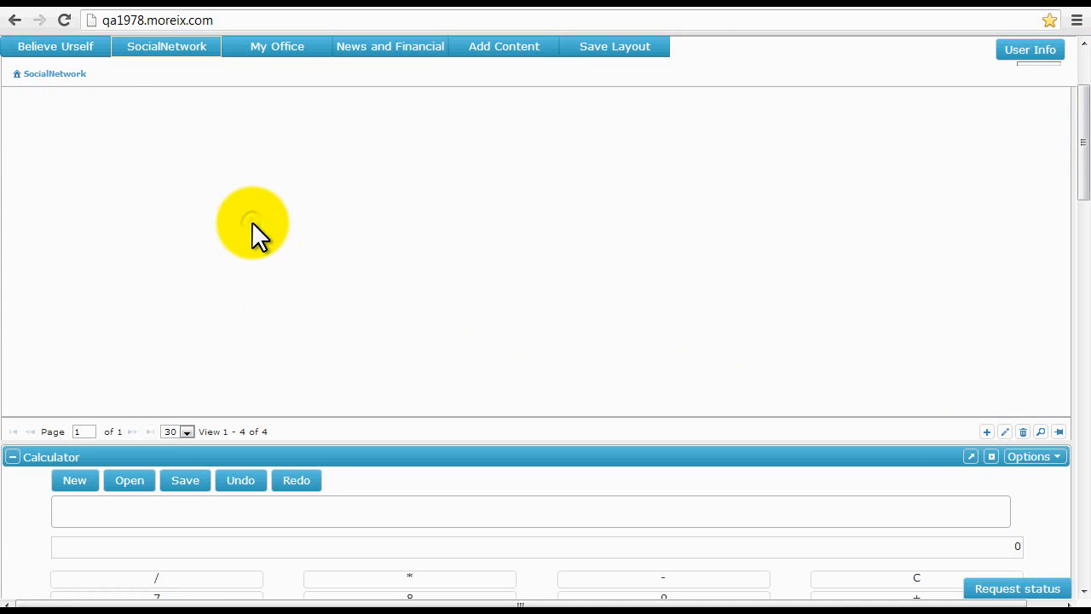
left_click(1023, 432)
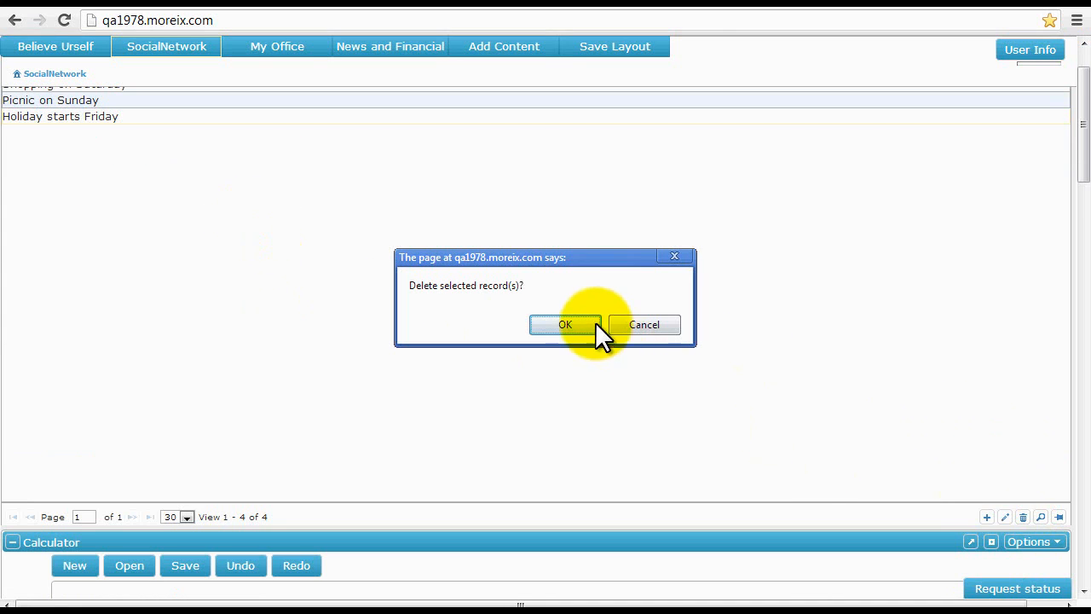
left_click(564, 324)
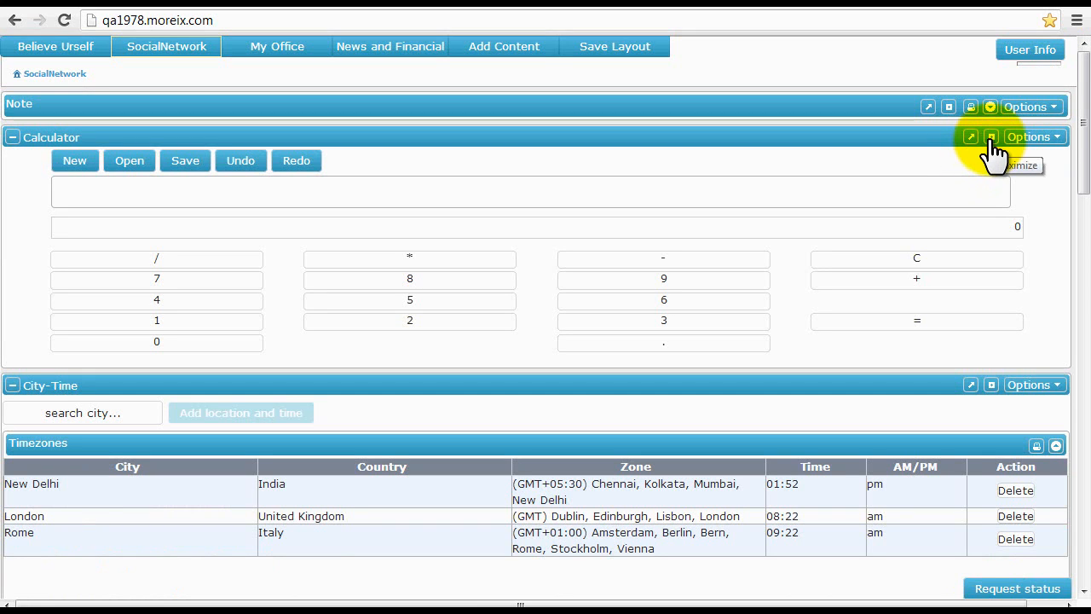
left_click(990, 137)
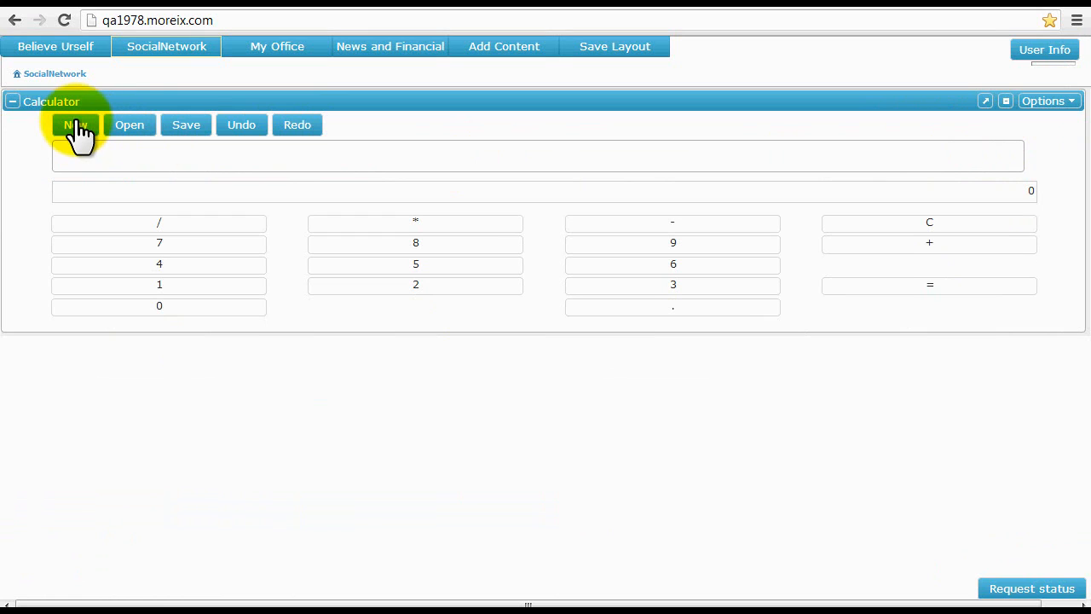
Compute the expression 7 / 7 * 89 - 6 = 83 in the Calculator.
left_click(75, 124)
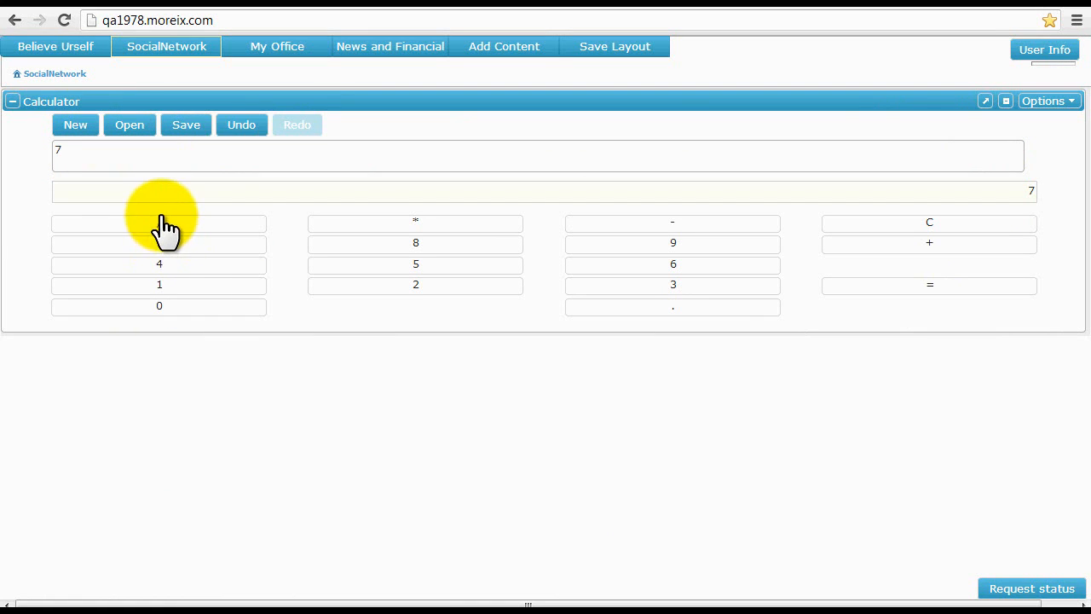
left_click(159, 223)
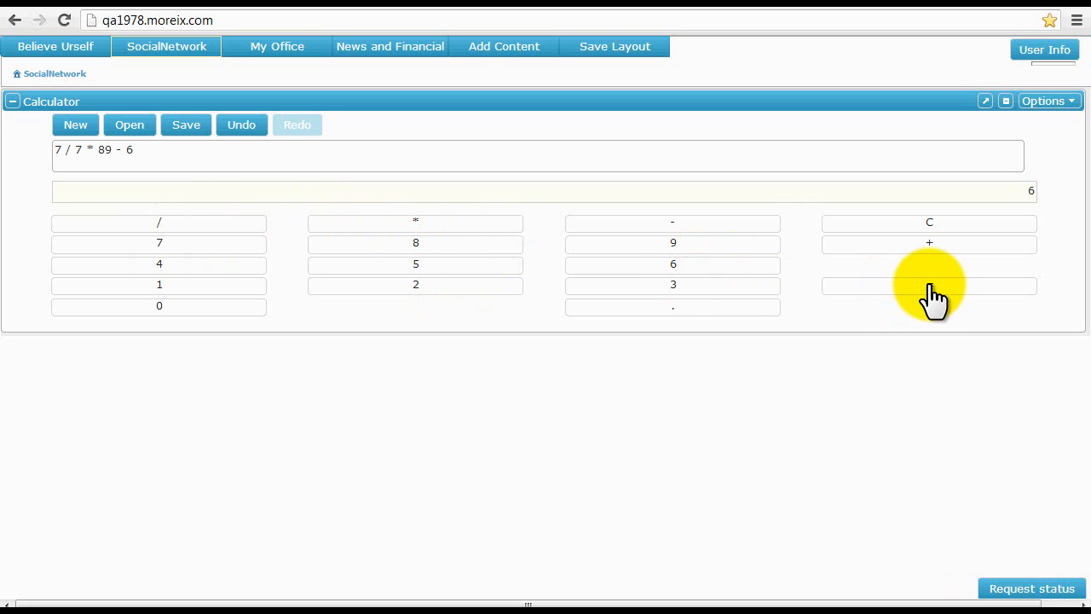
left_click(929, 285)
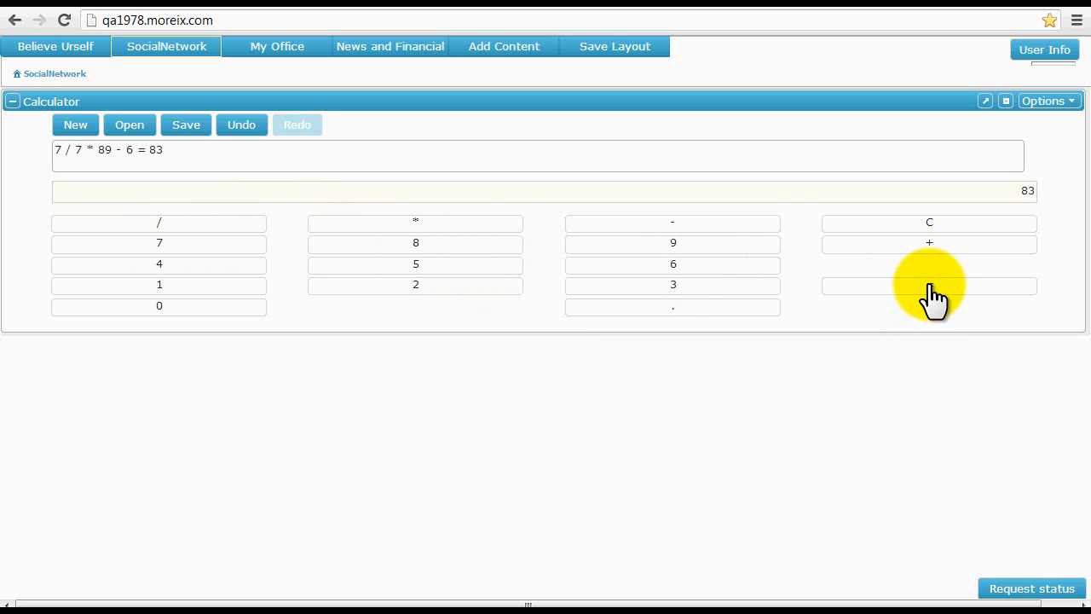
Save the calculation as a note named Result.
left_click(184, 124)
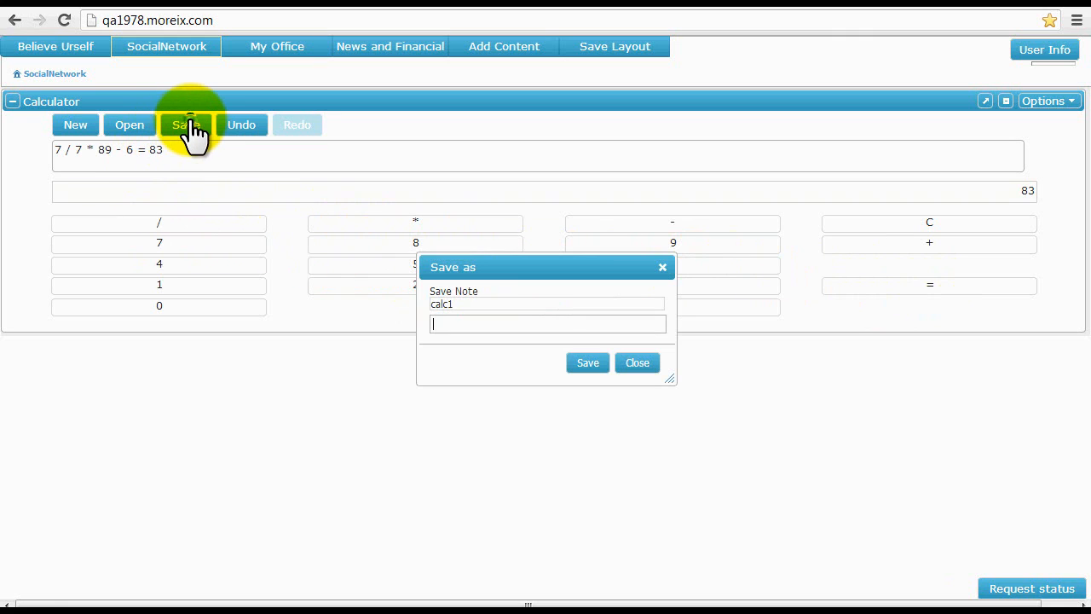
type("R")
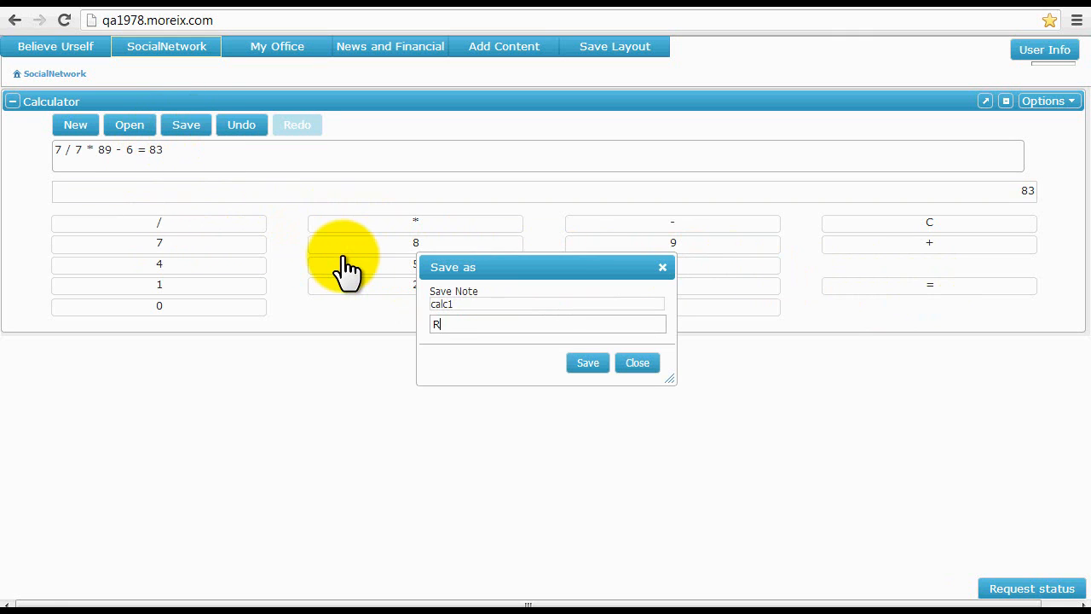
type("esult")
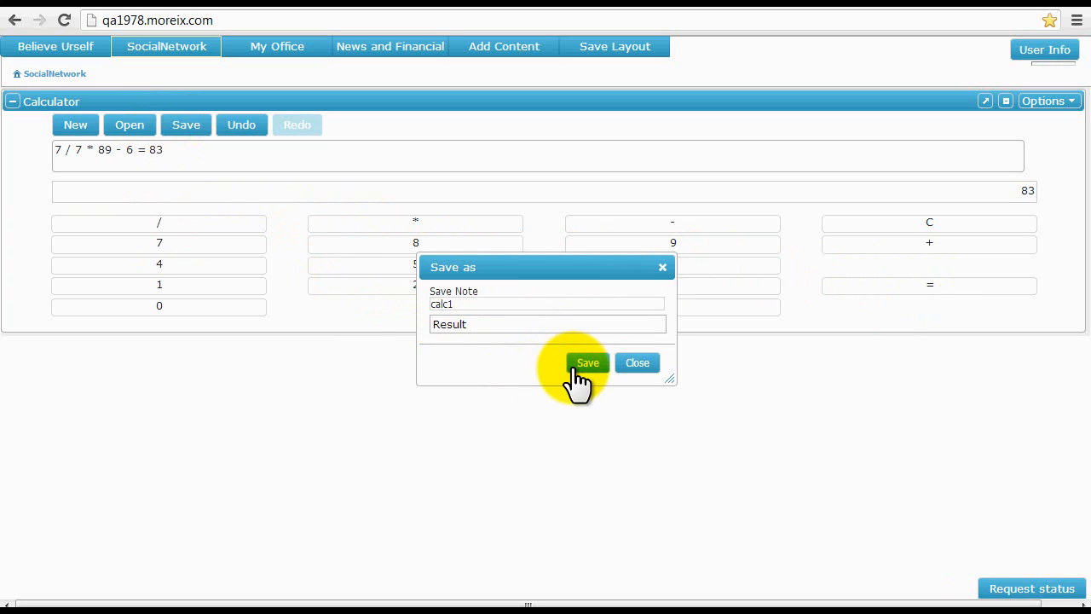
left_click(586, 361)
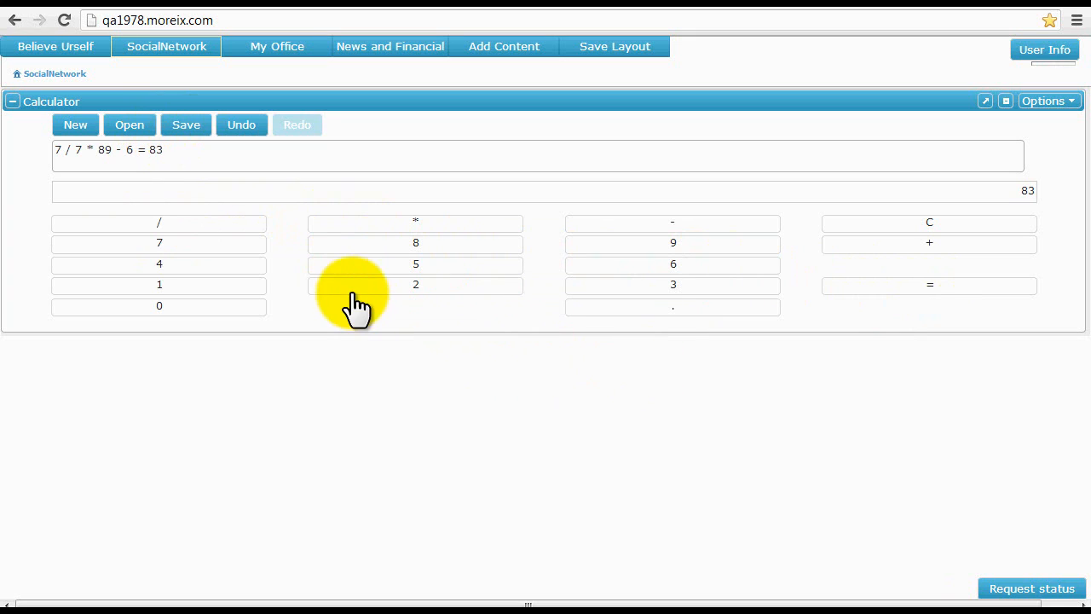
Start an empty calculation and reload the saved Result calculation.
left_click(75, 124)
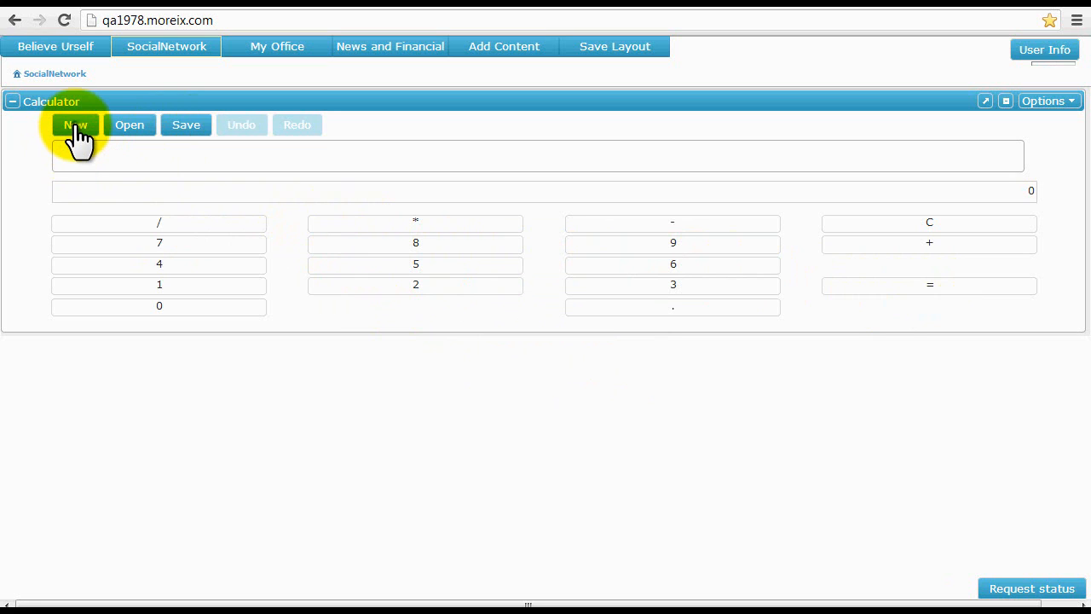
left_click(130, 125)
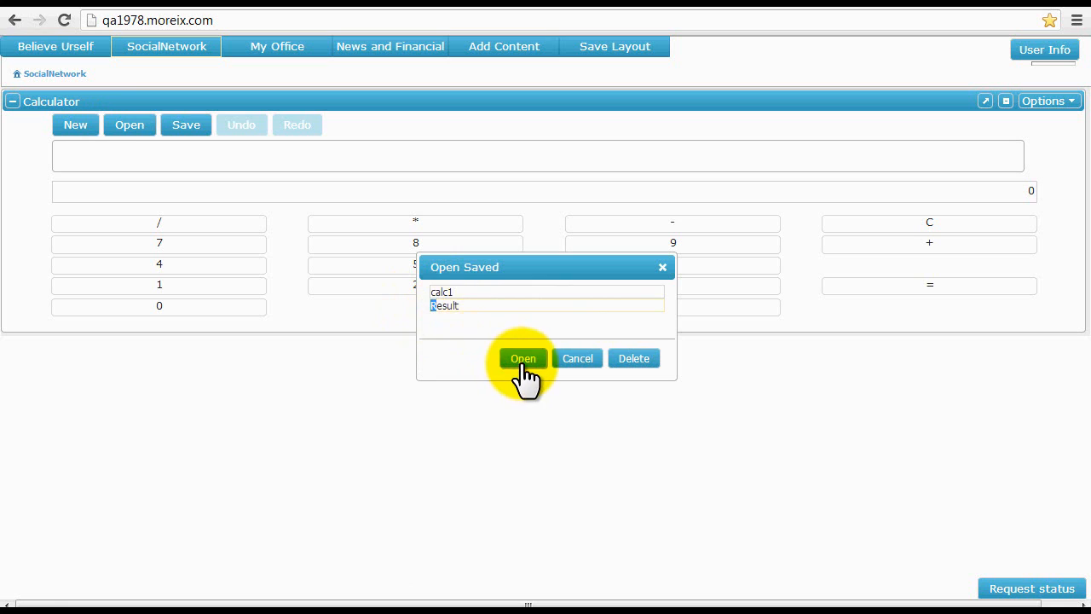
left_click(522, 358)
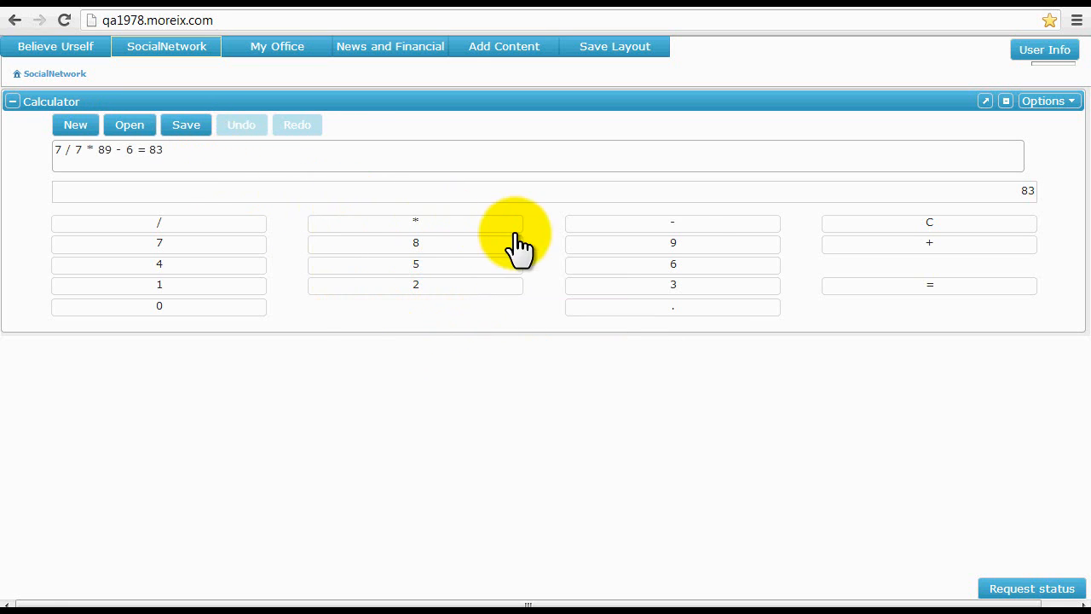
mouse_move(682, 230)
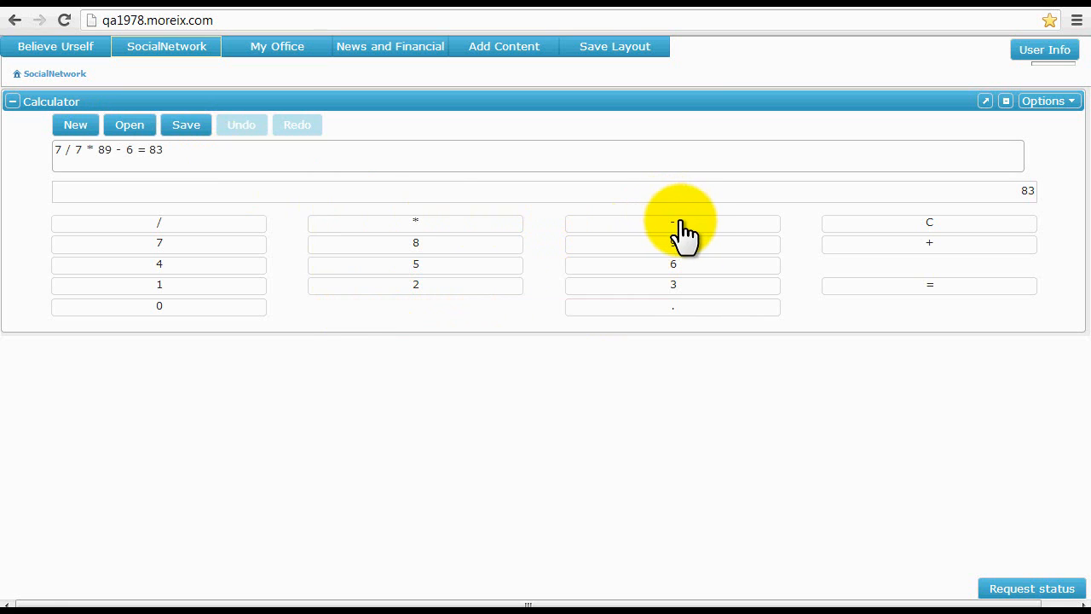
Append minus 9 to the result, then undo and redo that entry.
left_click(672, 221)
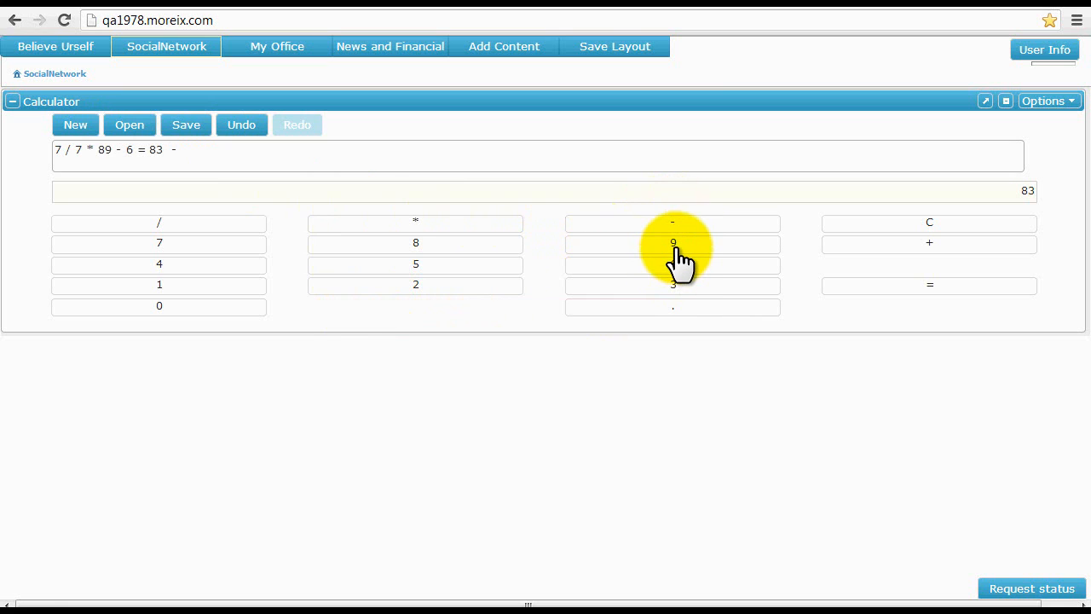
left_click(672, 244)
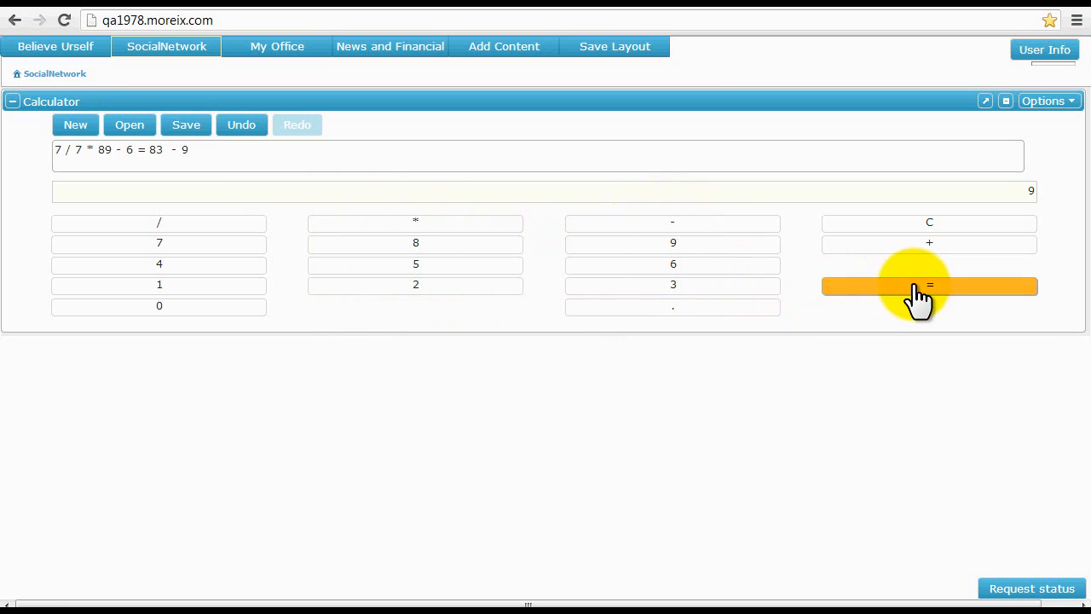
left_click(243, 125)
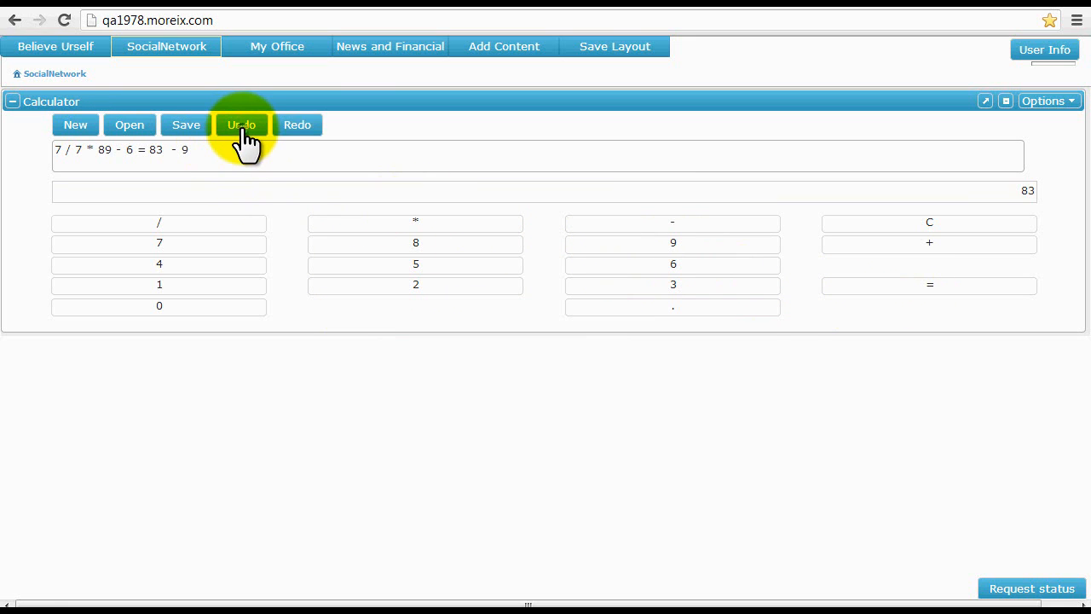
mouse_move(297, 124)
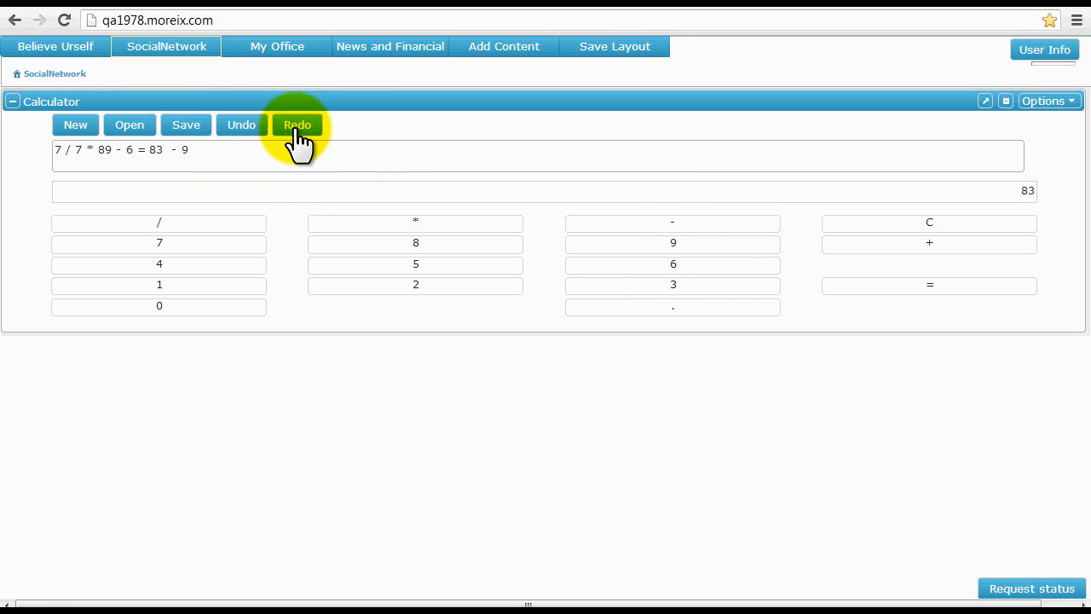
left_click(297, 124)
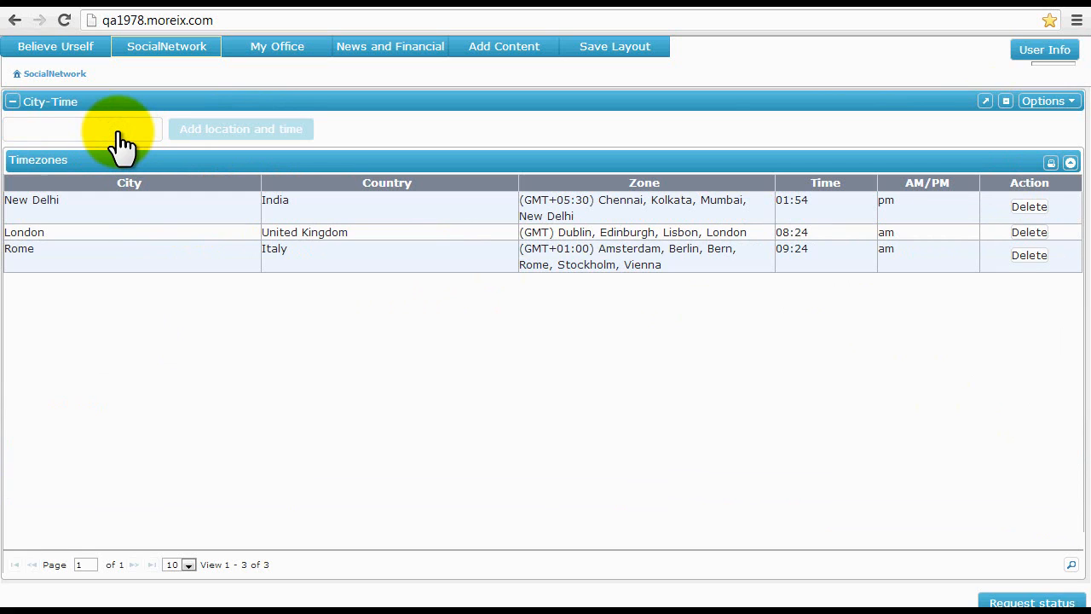
Add Sydney to the City-Time table and dismiss the print preview.
type("Sydney")
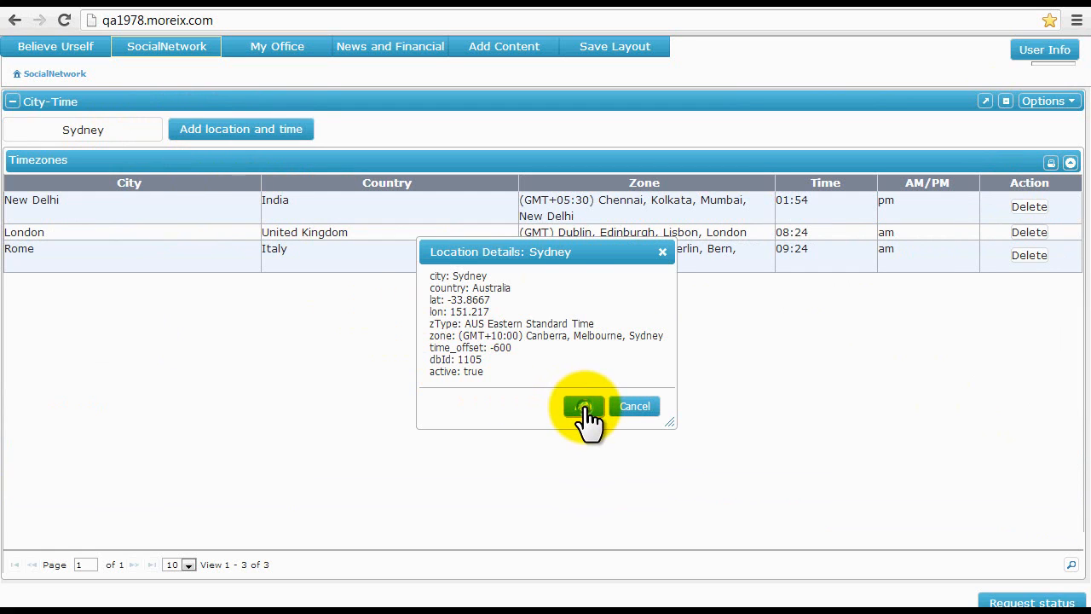
left_click(583, 406)
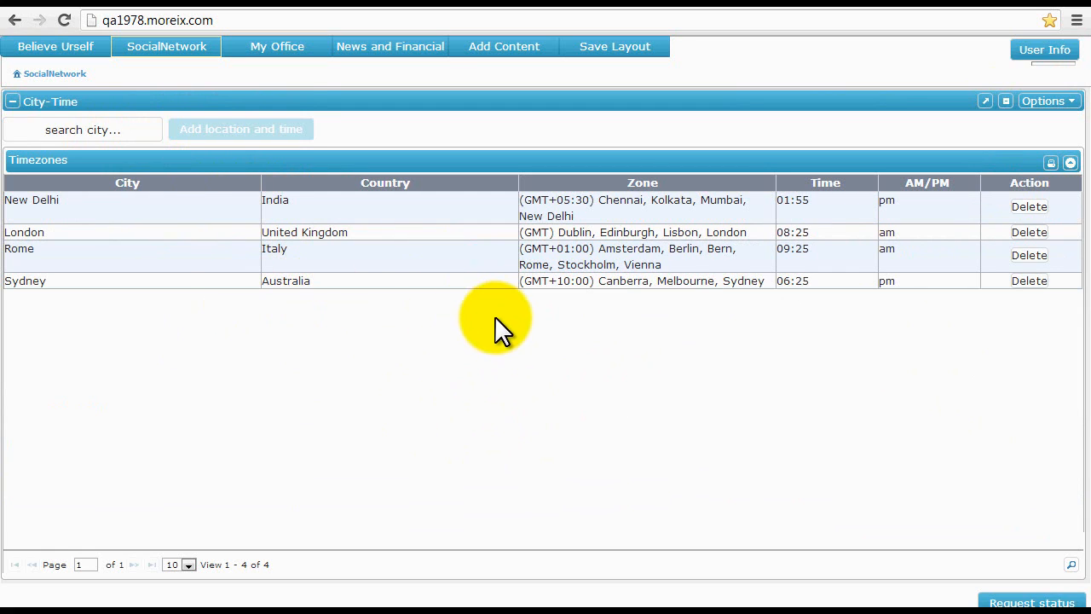
mouse_move(1057, 174)
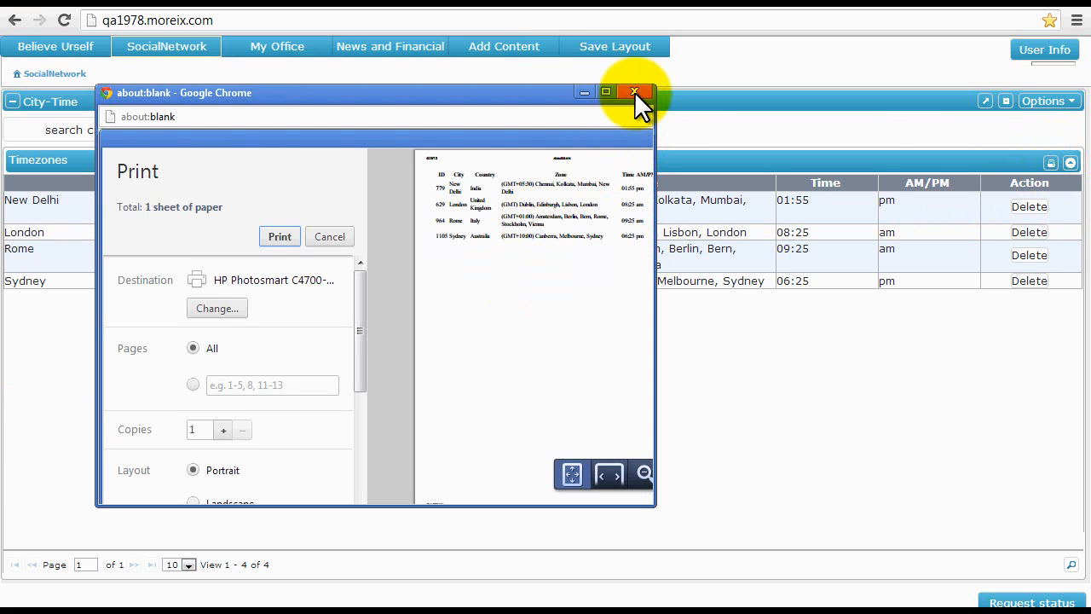
left_click(634, 92)
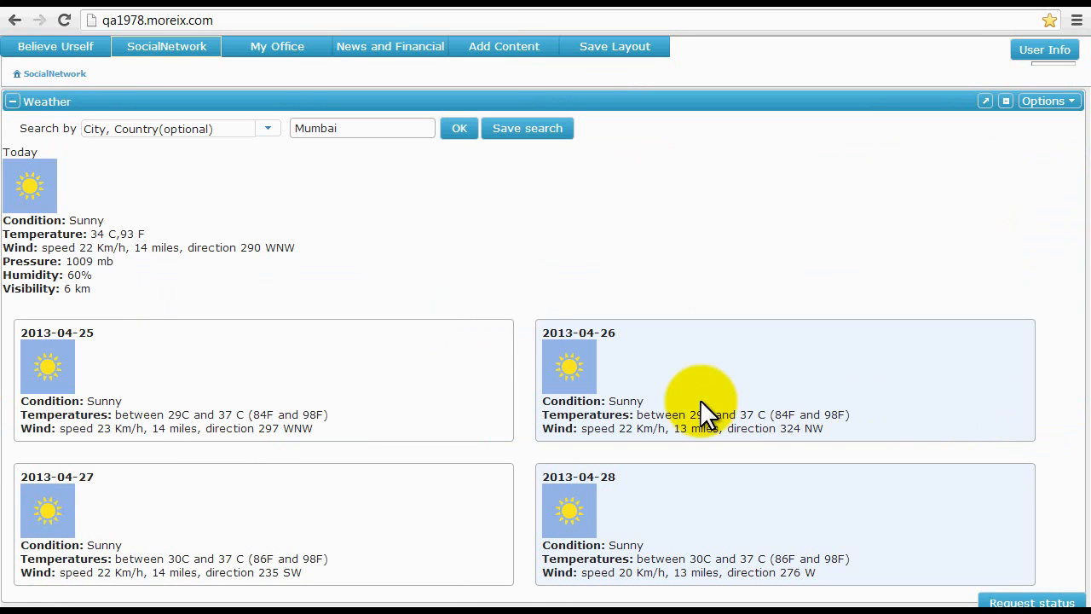
mouse_move(269, 128)
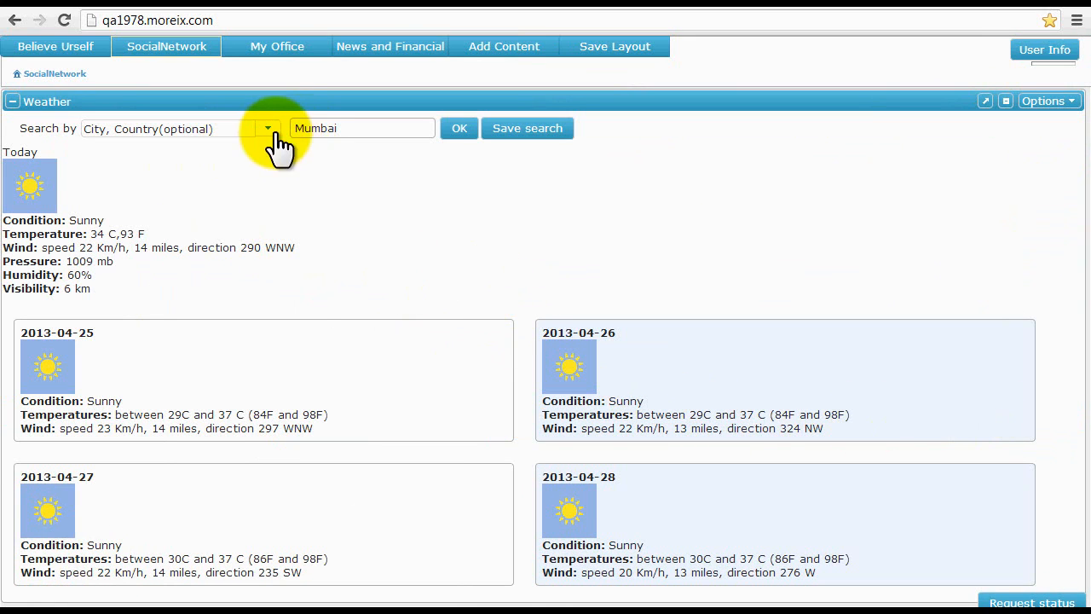
Search the Weather widget for Rome, replacing Mumbai's forecast.
left_click(268, 128)
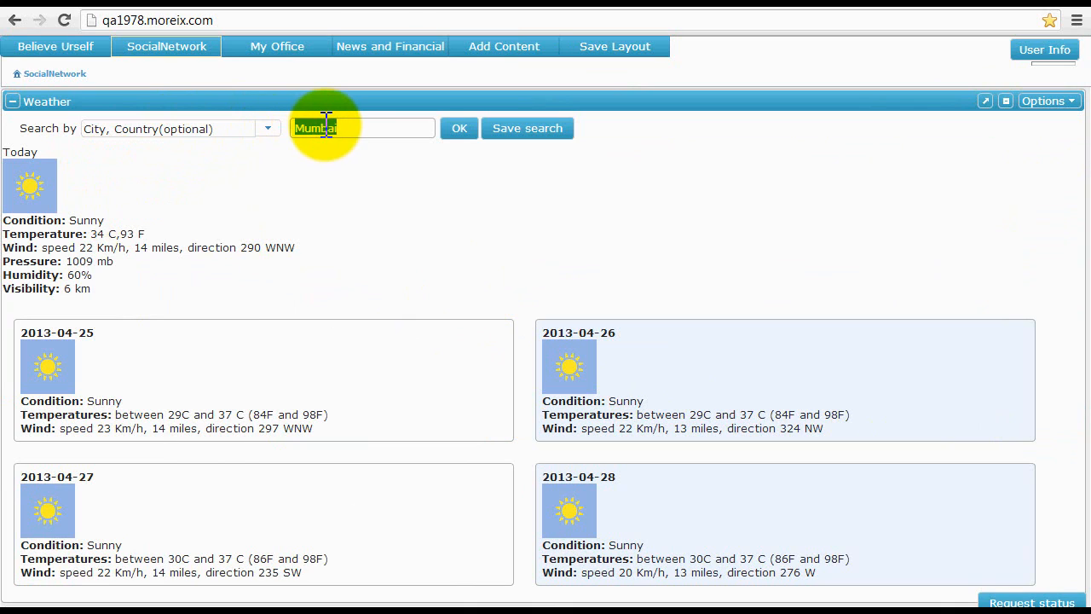
type("Rome")
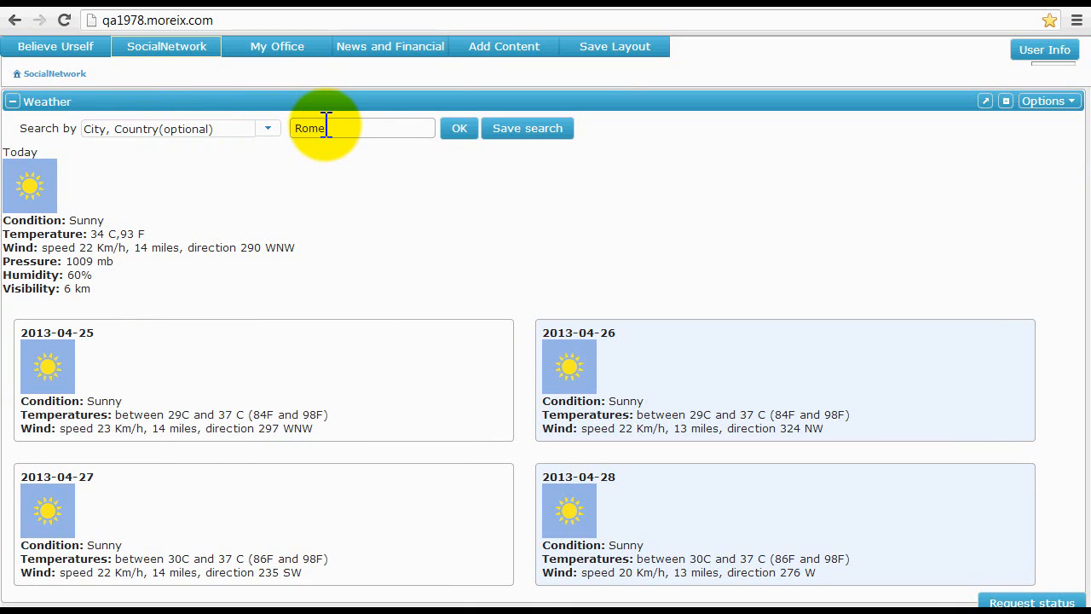
left_click(458, 128)
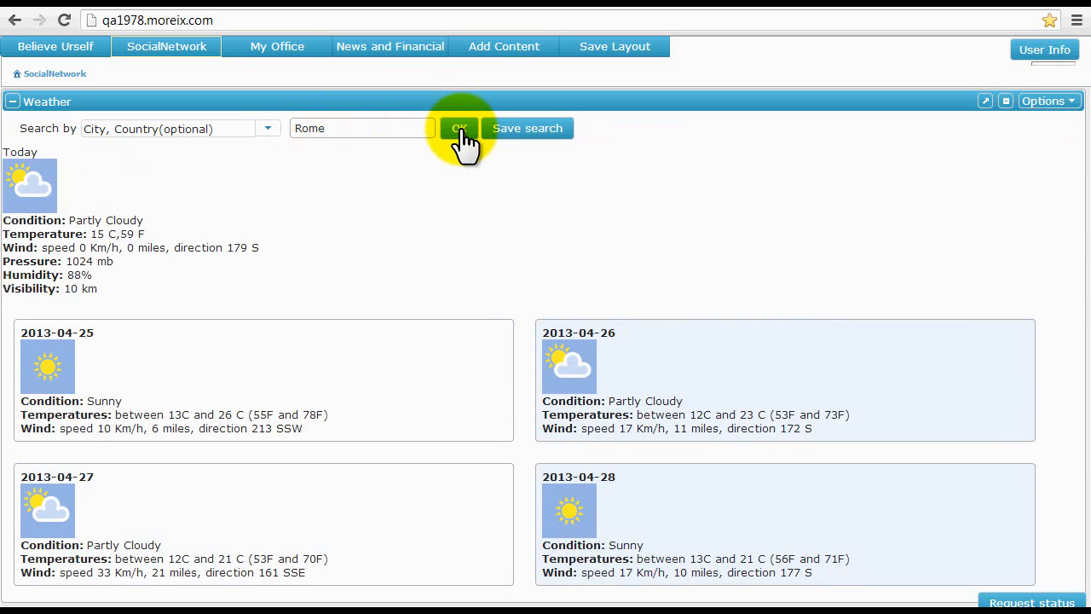
mouse_move(188, 218)
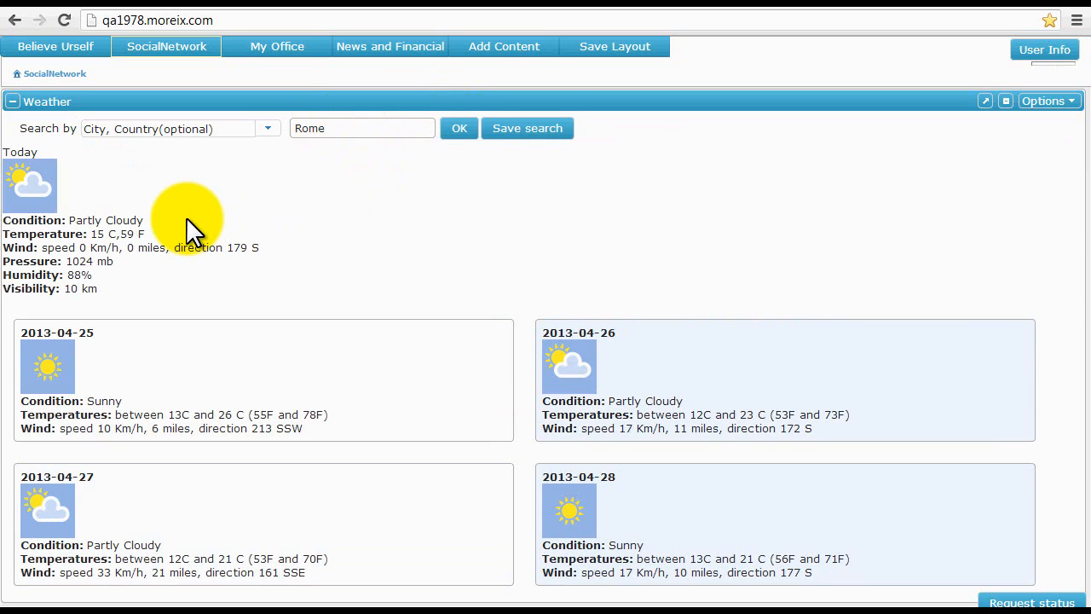
mouse_move(868, 95)
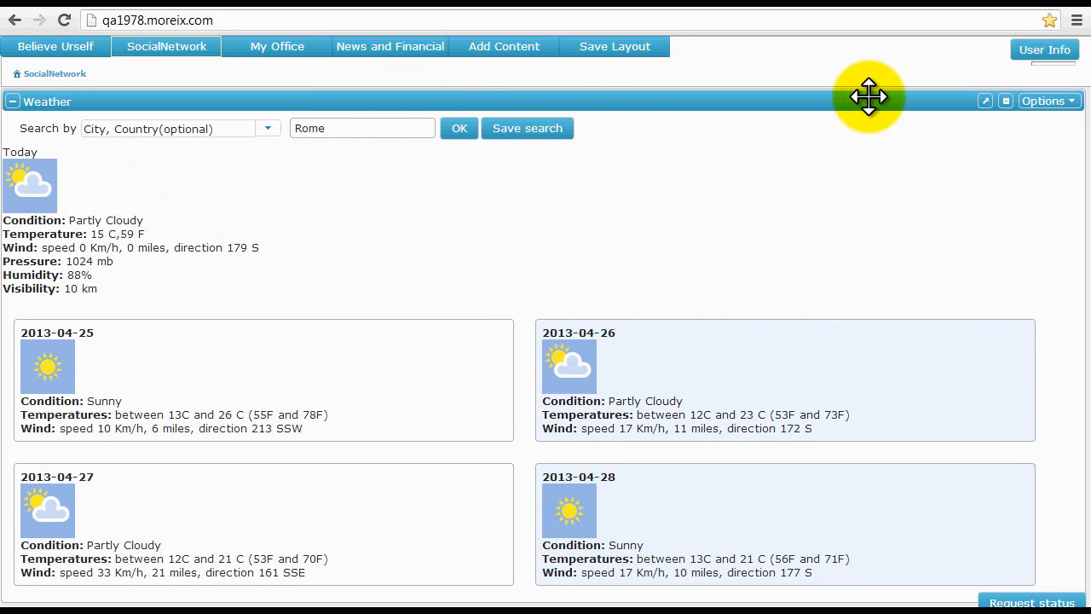
Add a new map marker at Sector 50, Noida and save it.
scroll("down", 3)
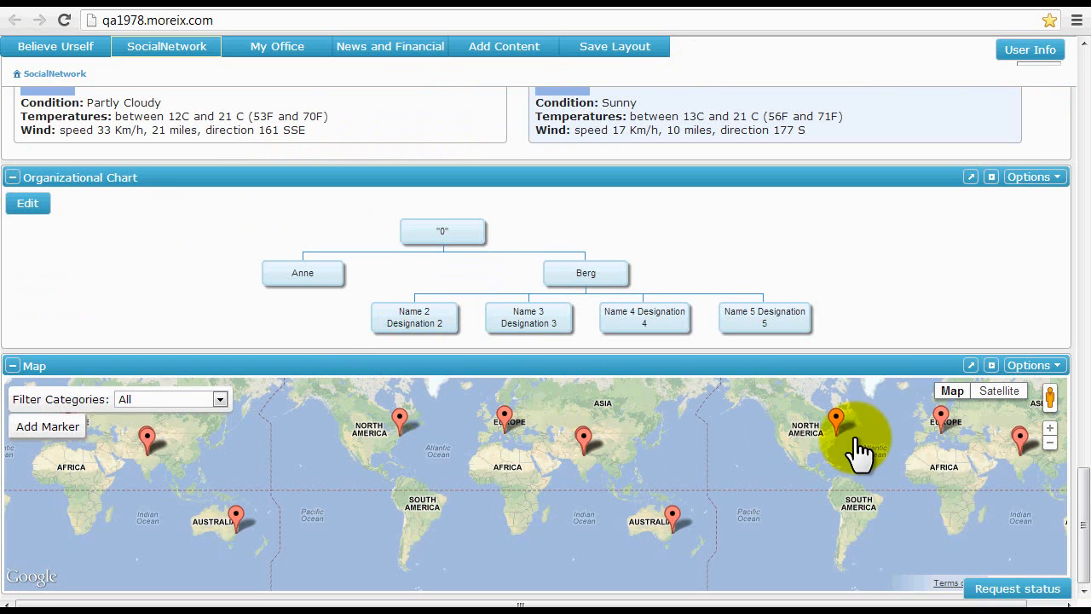
left_click(13, 178)
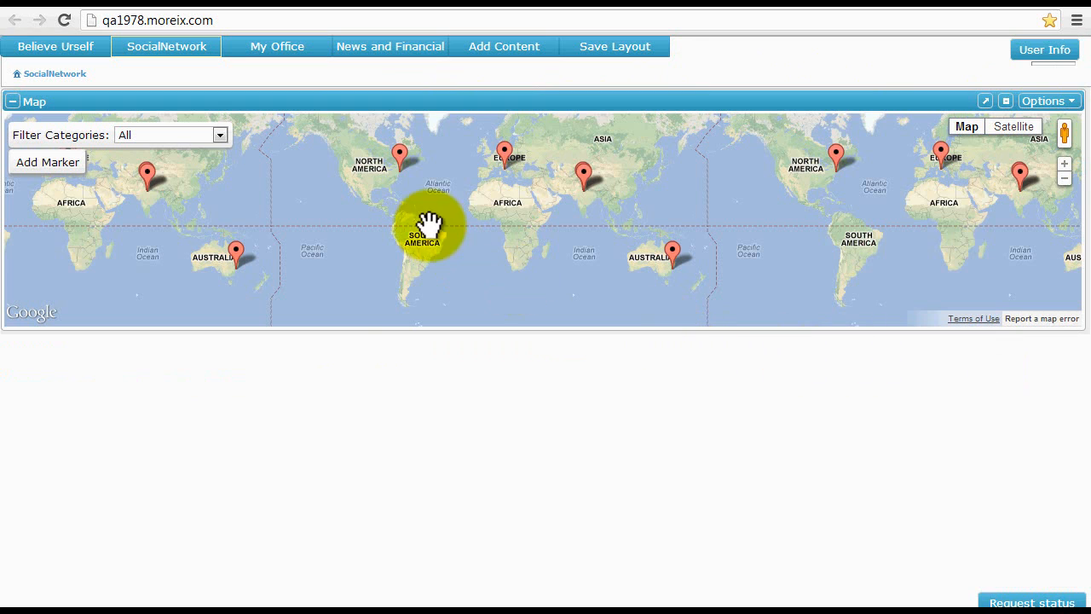
left_click(48, 162)
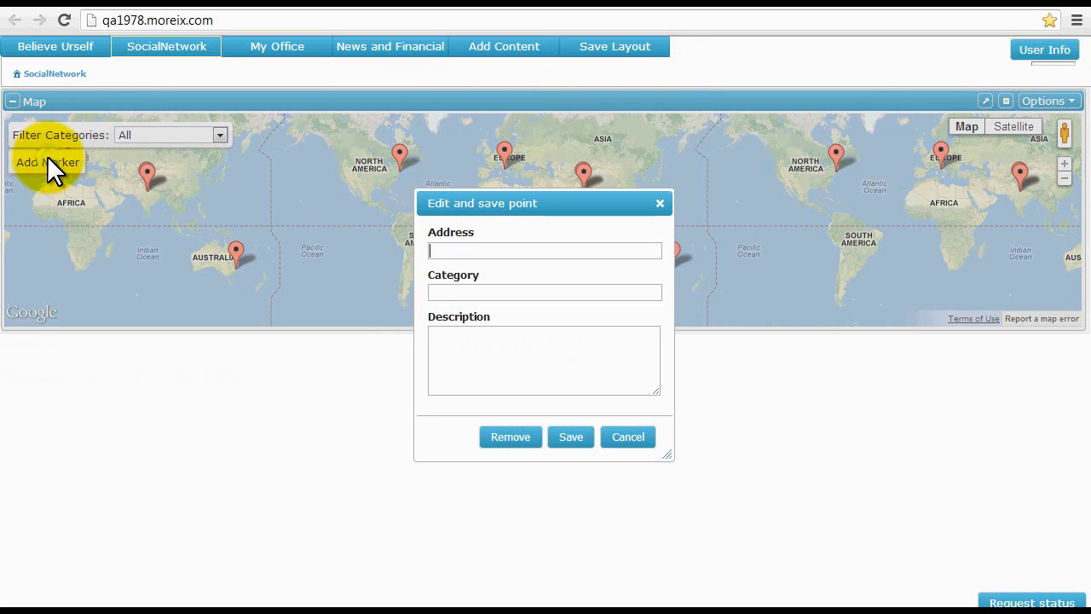
type("Se")
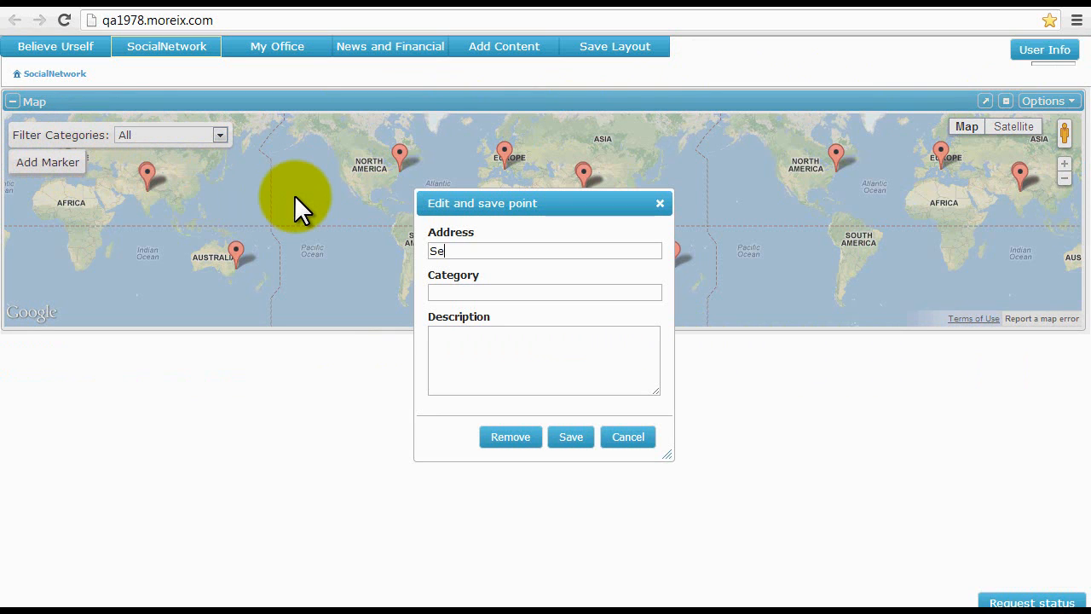
type("ctor")
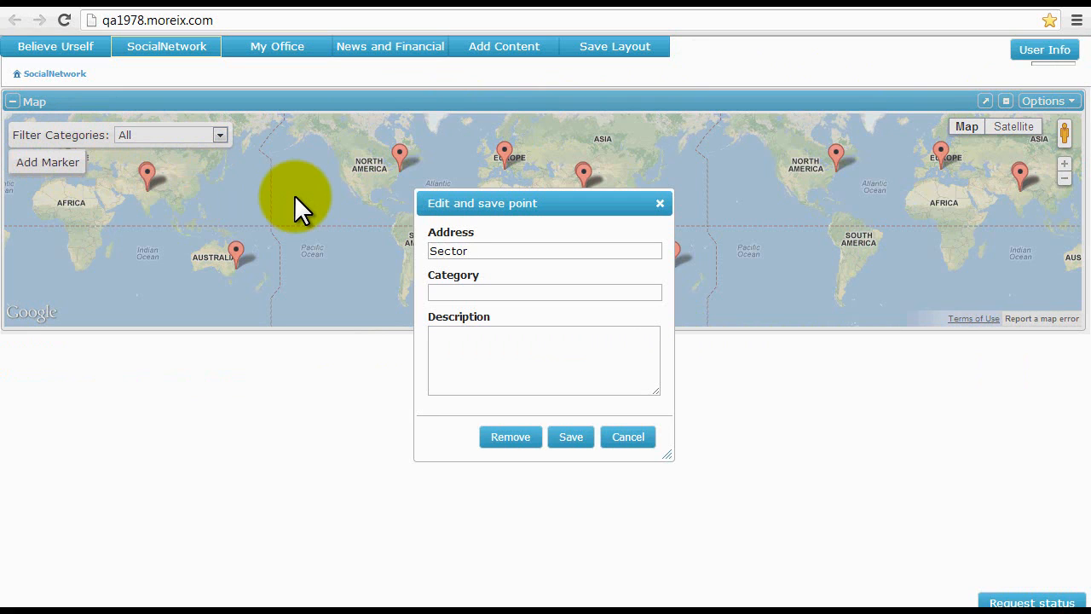
type("50, Noida")
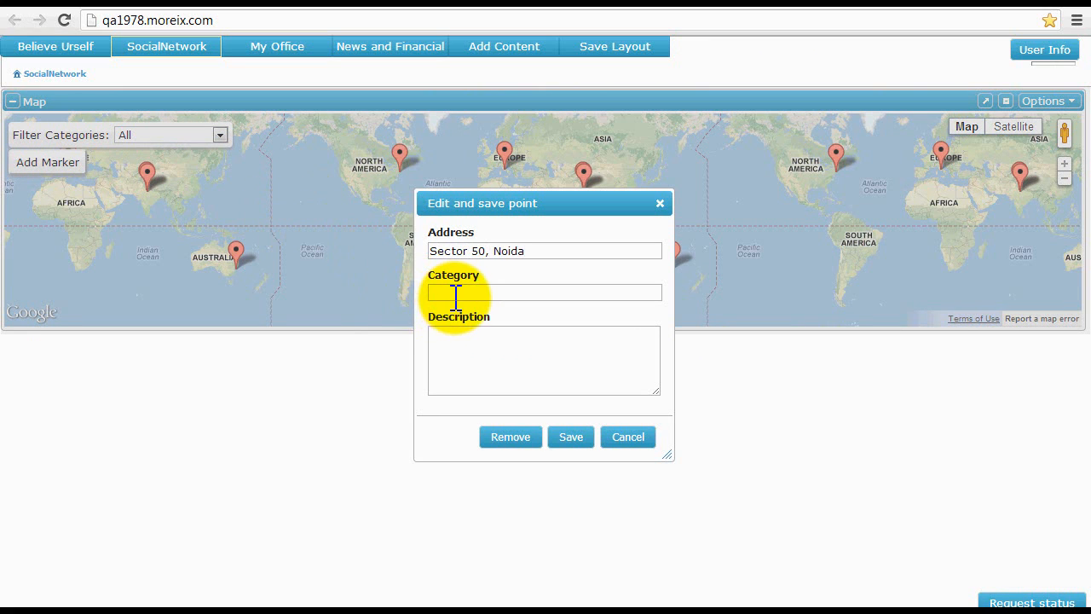
left_click(570, 436)
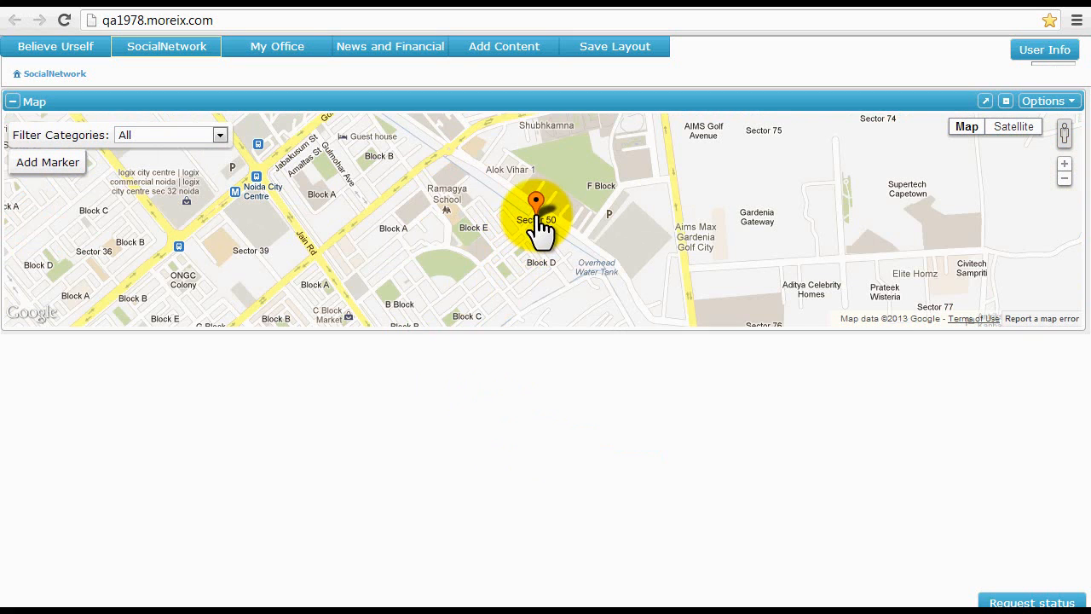
Edit the Sector 50 marker to category Remote Location and save.
left_click(539, 204)
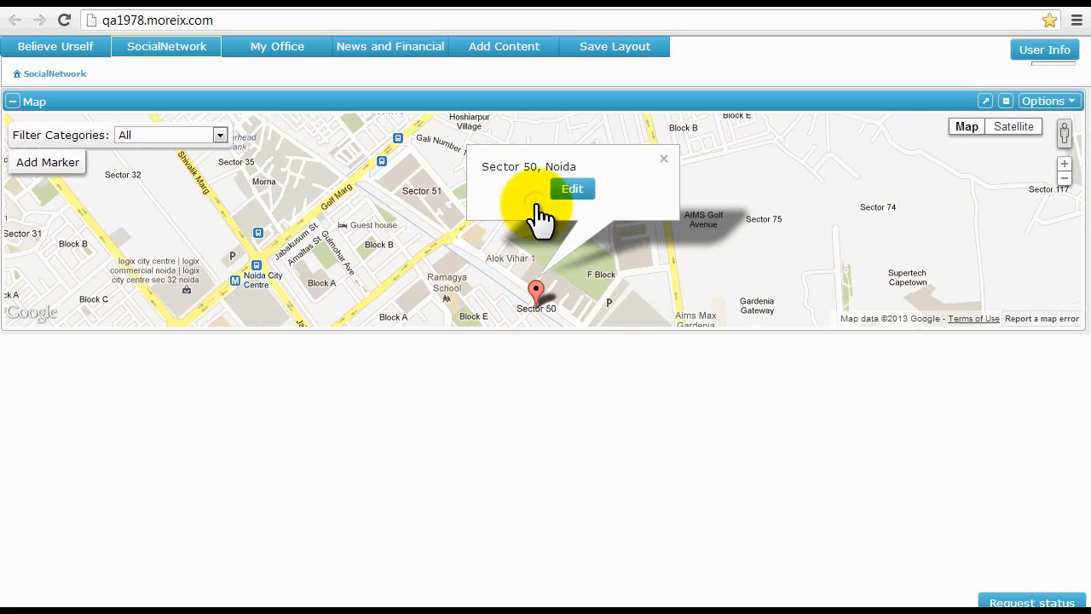
left_click(573, 187)
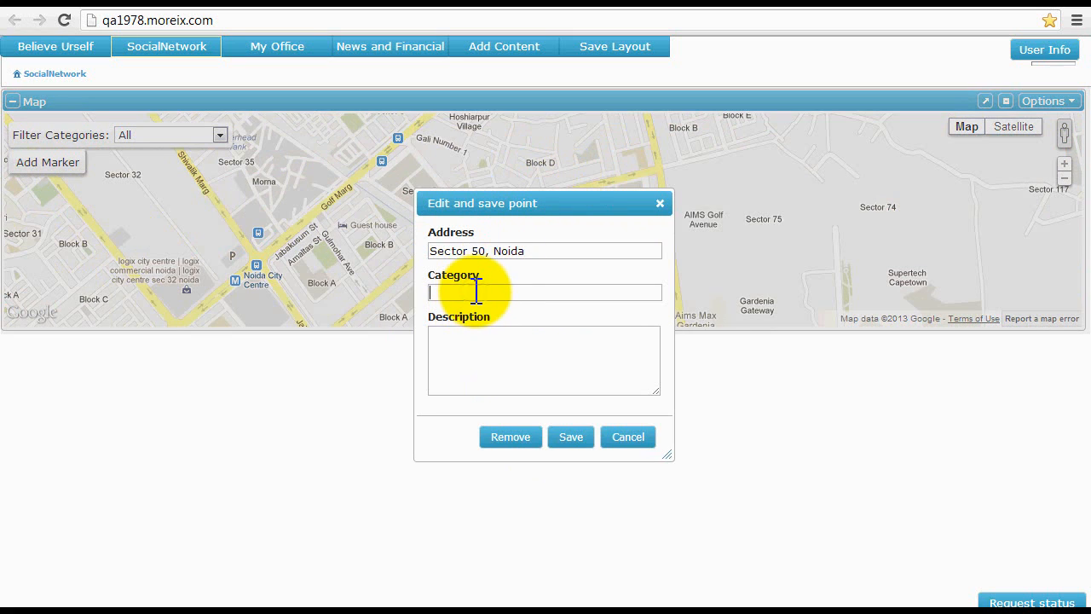
type("Remote")
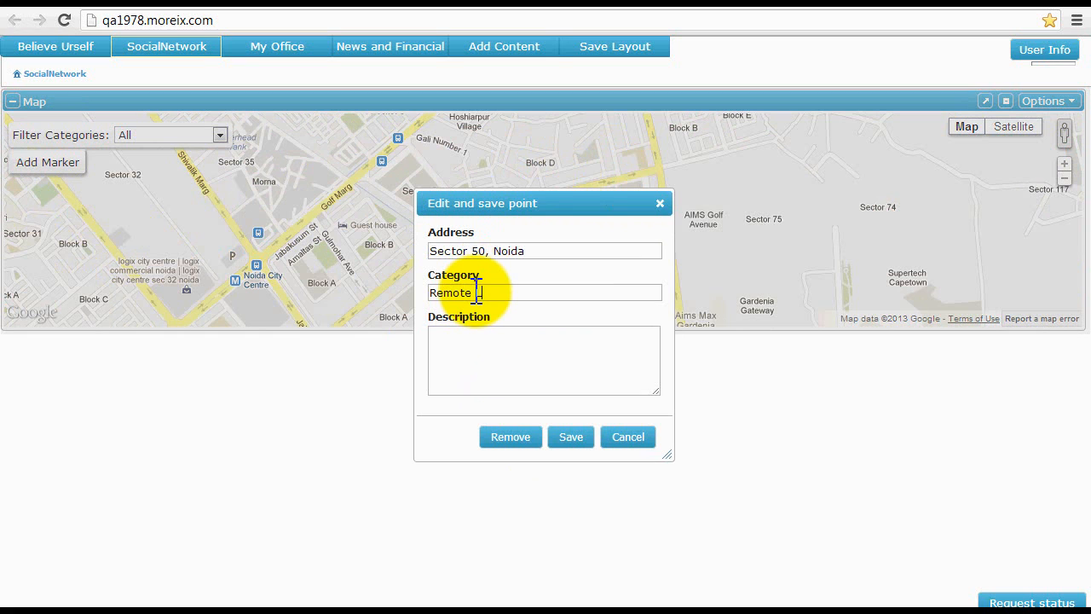
type("Location")
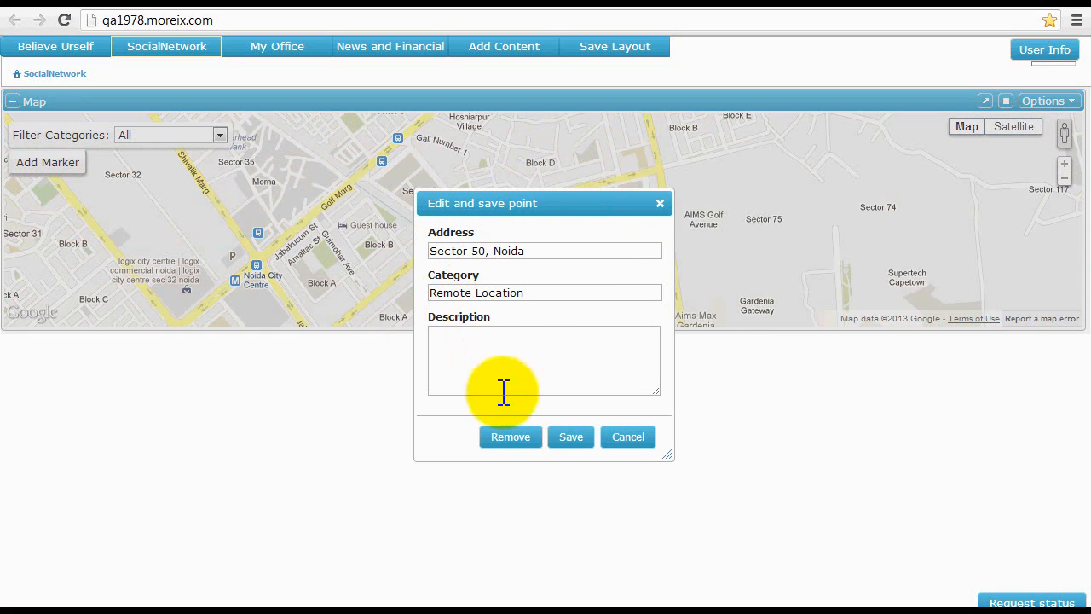
left_click(569, 436)
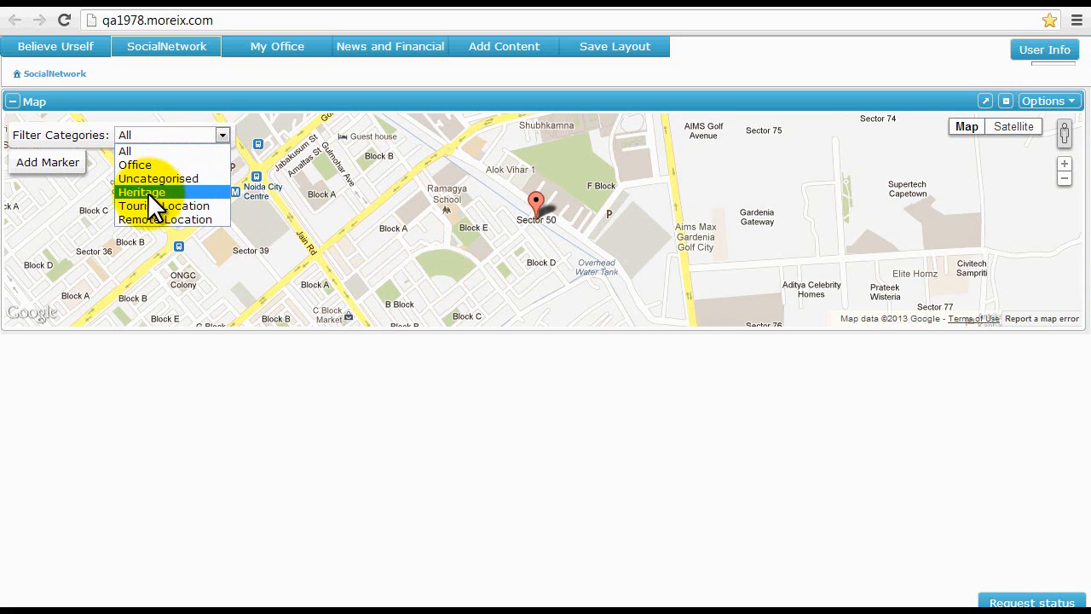
mouse_move(140, 167)
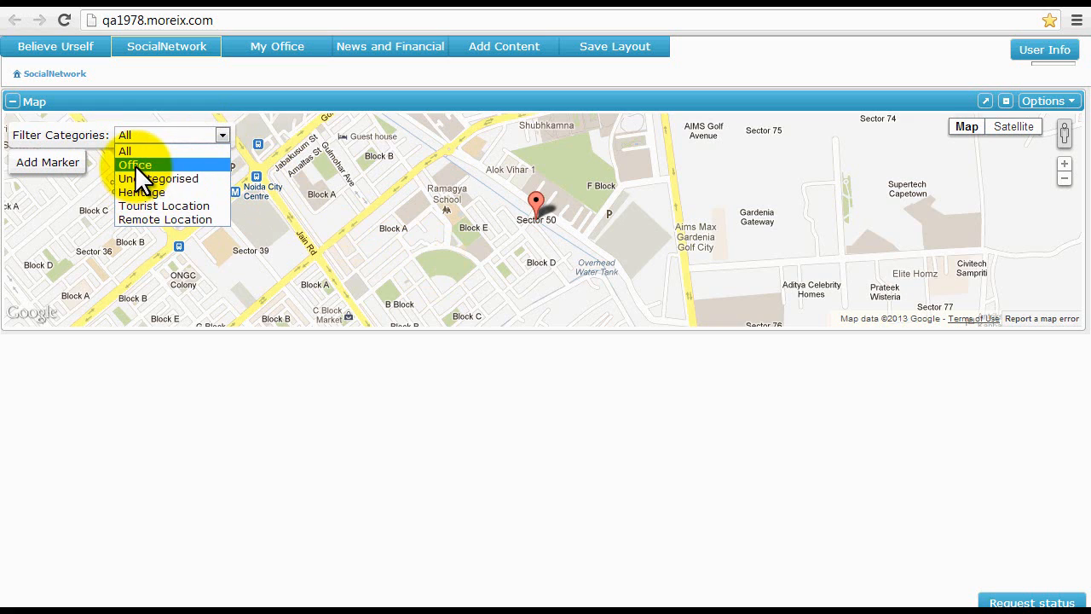
Filter map markers to Office, then Tourist Location, and restore the full page view.
left_click(135, 163)
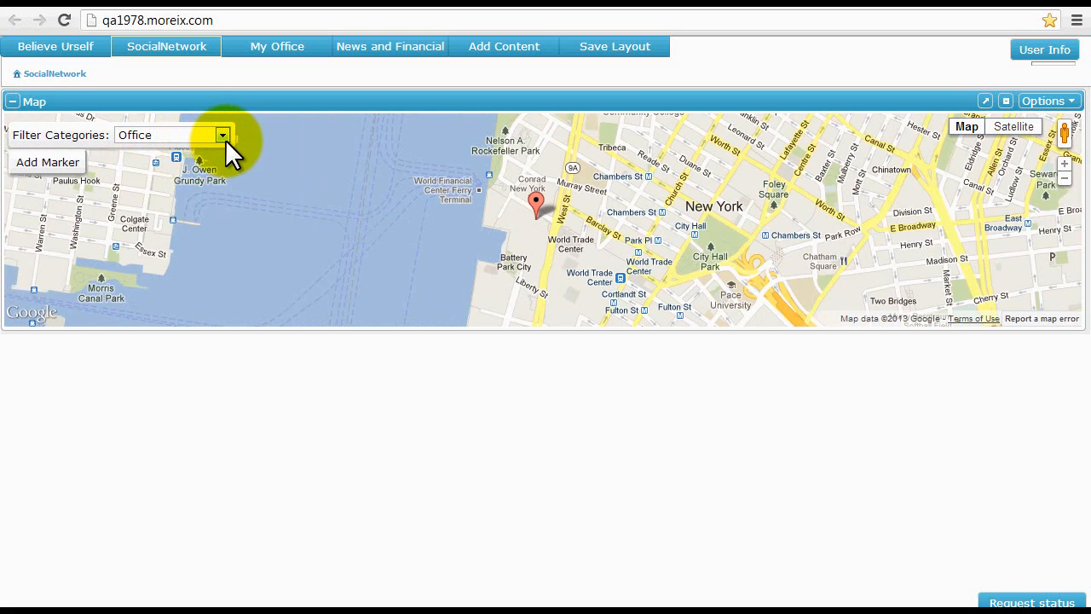
left_click(222, 135)
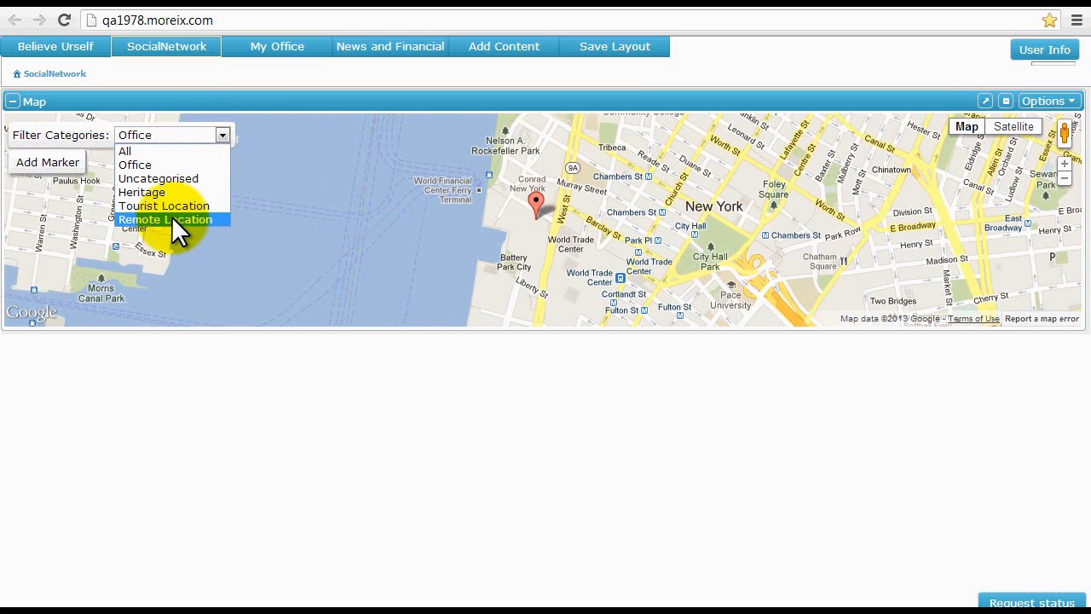
left_click(164, 204)
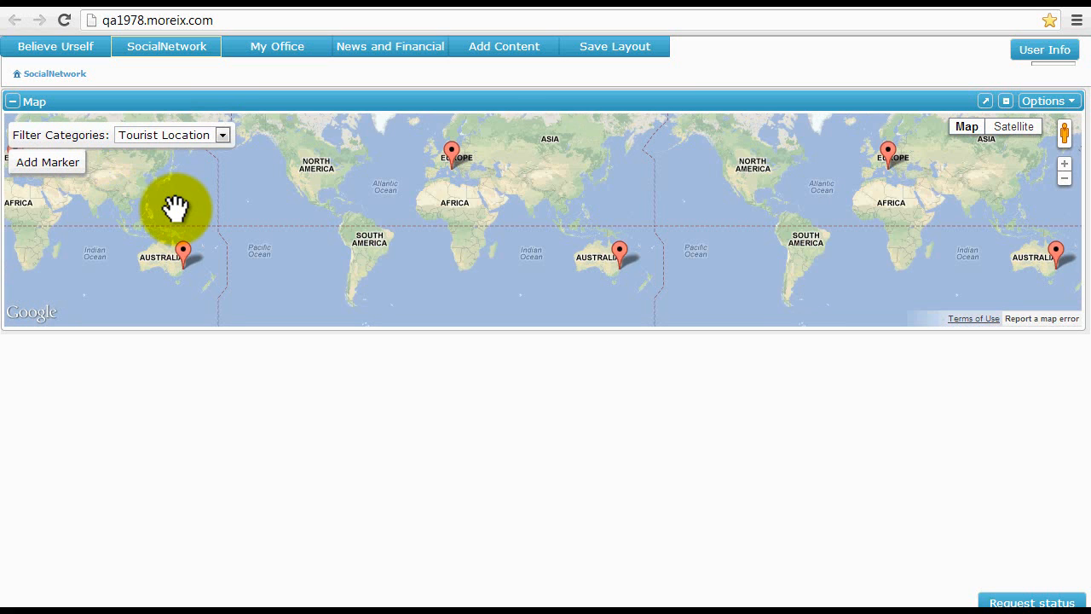
left_click(222, 134)
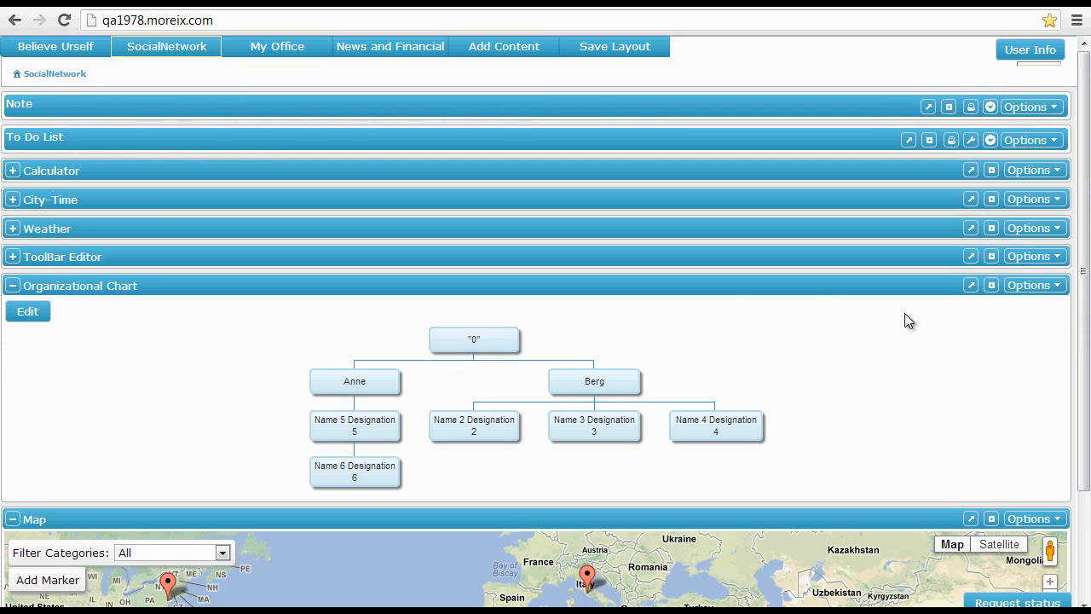
Maximize and edit the Organizational Chart, saving a new person Ross with info 'Info Ross'.
left_click(970, 285)
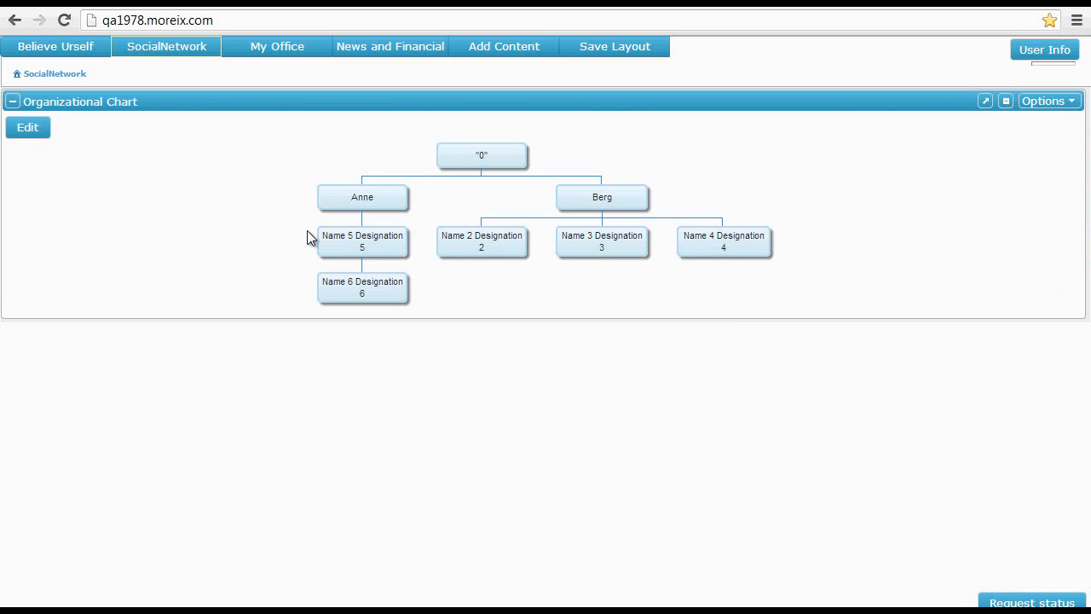
left_click(27, 126)
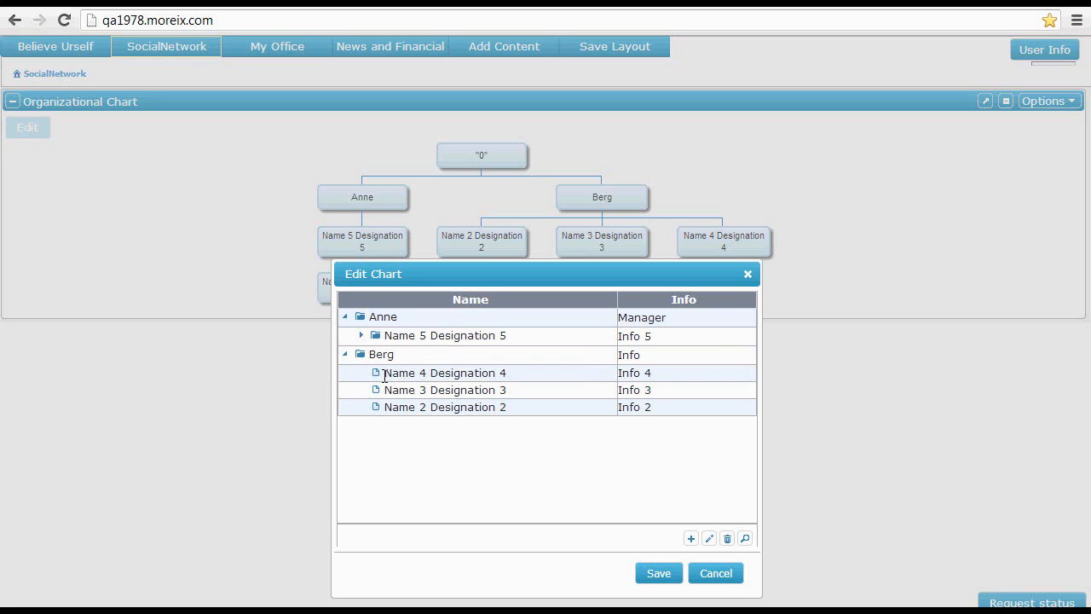
mouse_move(693, 539)
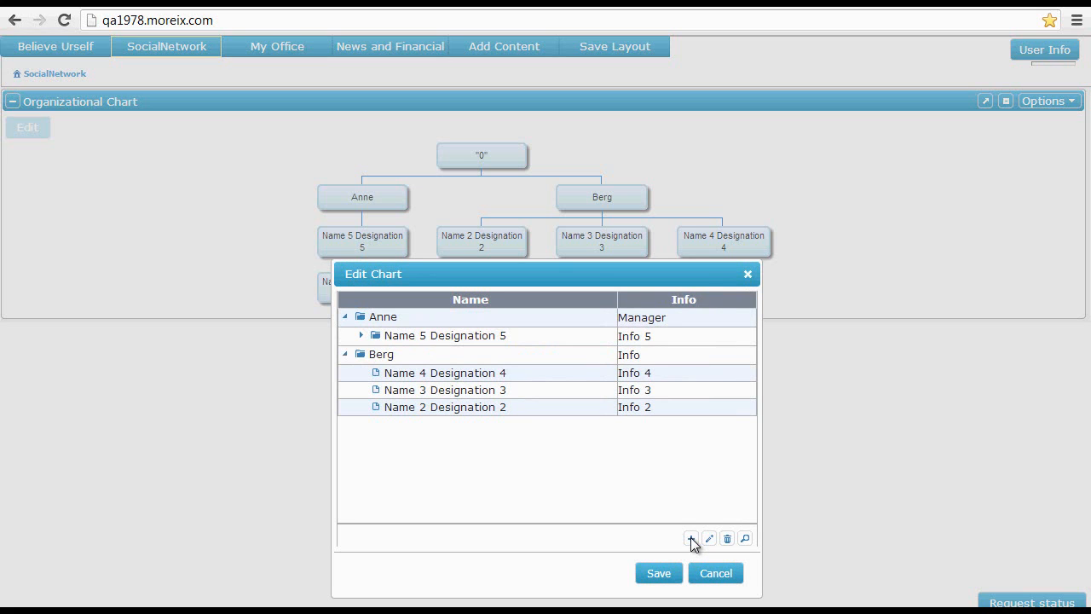
left_click(693, 539)
type("Info Ross")
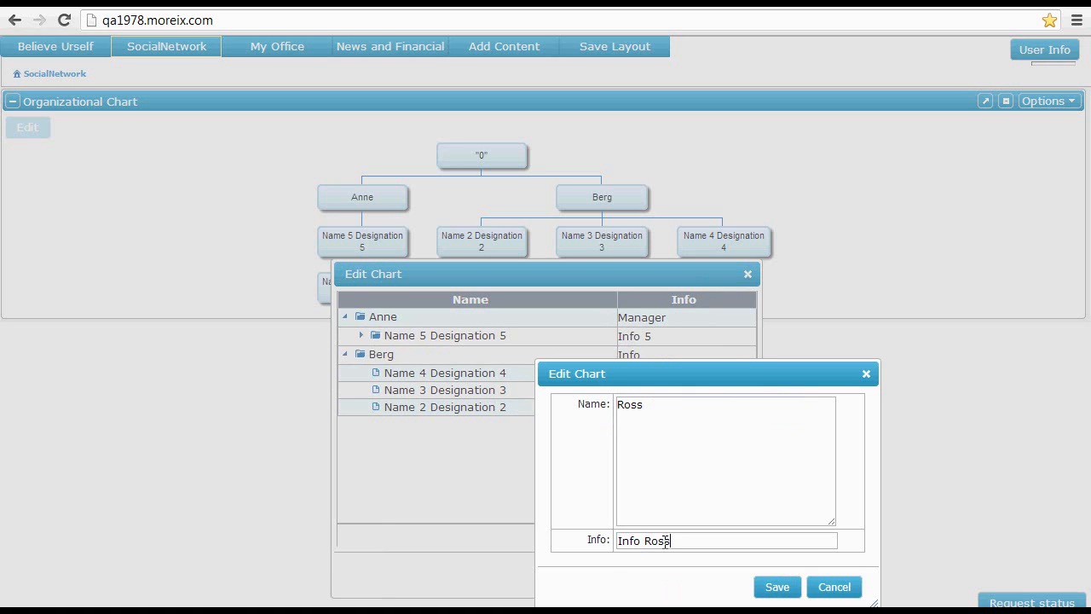
left_click(778, 586)
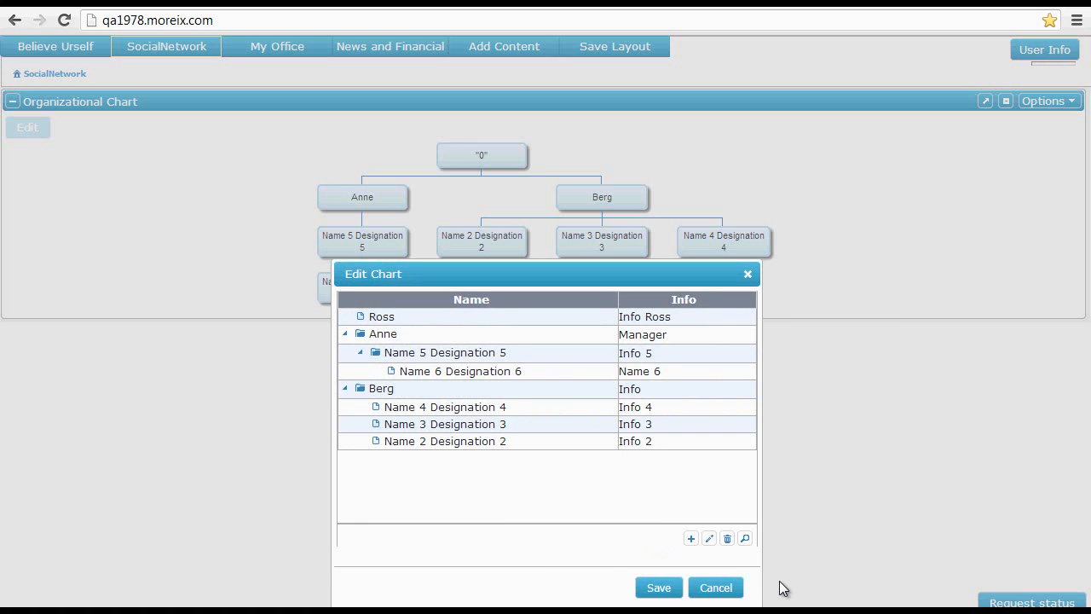
mouse_move(501, 408)
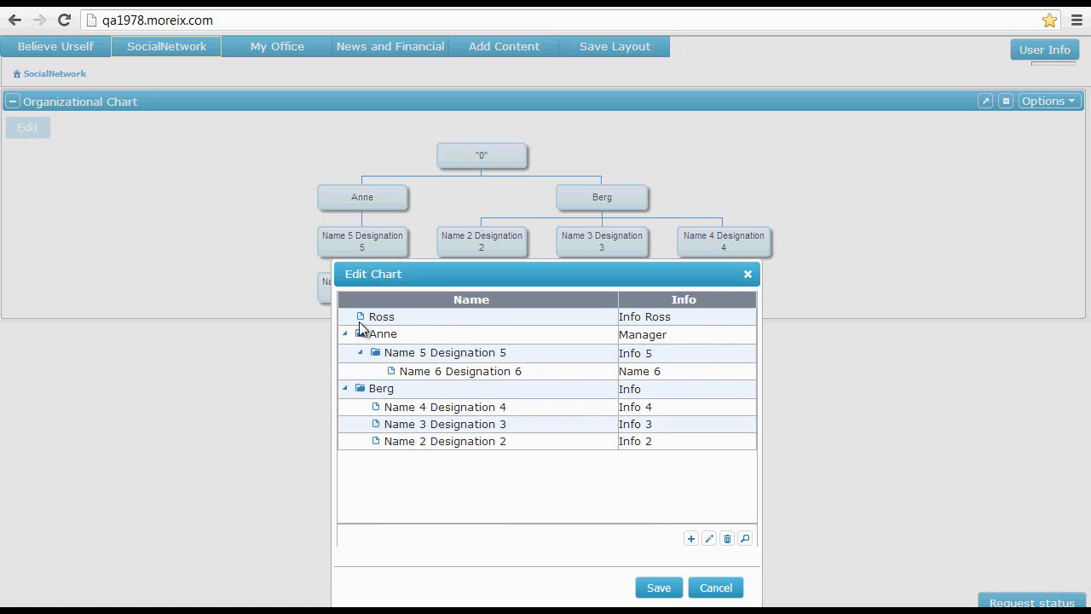
Move Ross under Anne, set Name 3 Designation 3's info to 'Info 3 change', and save the chart.
right_click(382, 315)
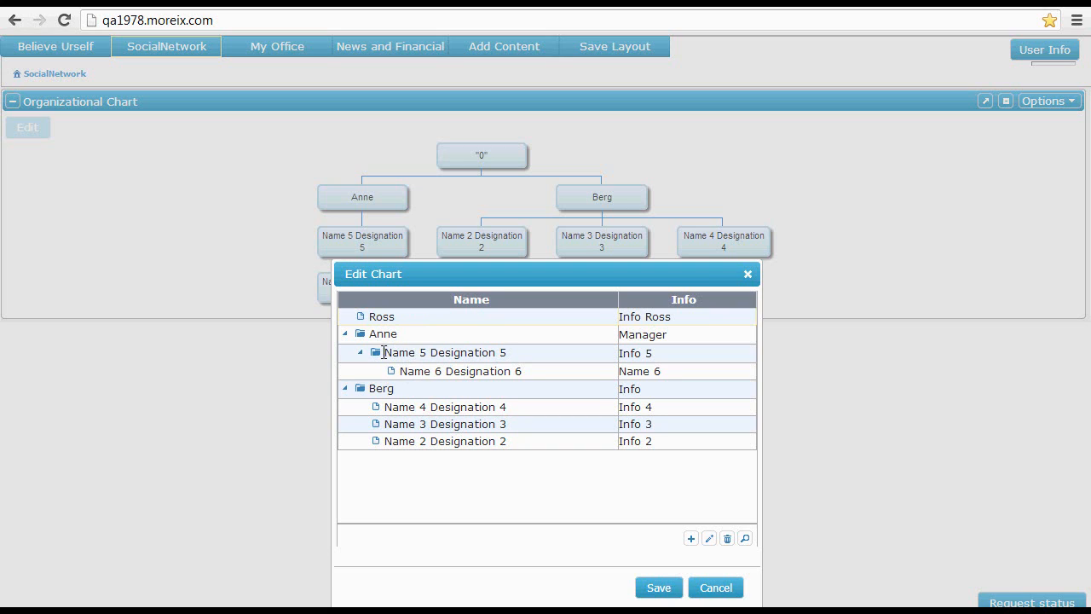
right_click(382, 351)
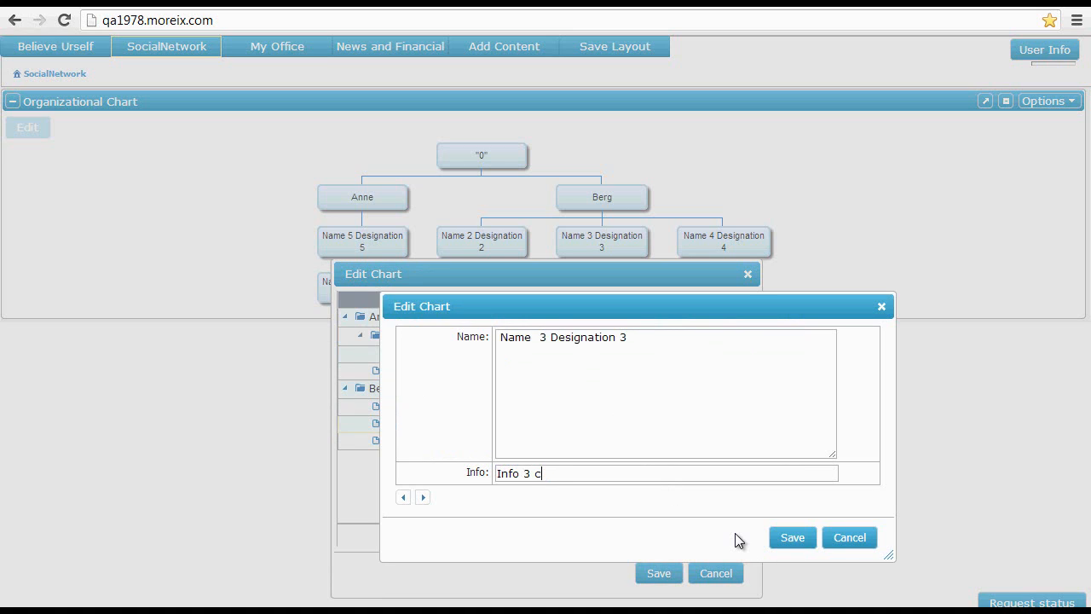
type("ham")
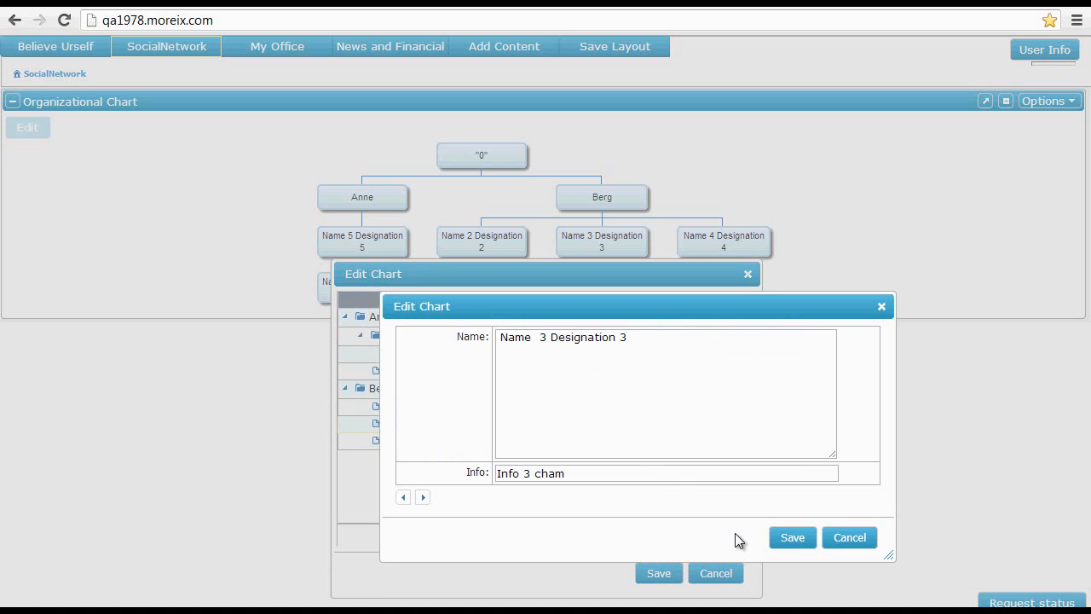
type("nge")
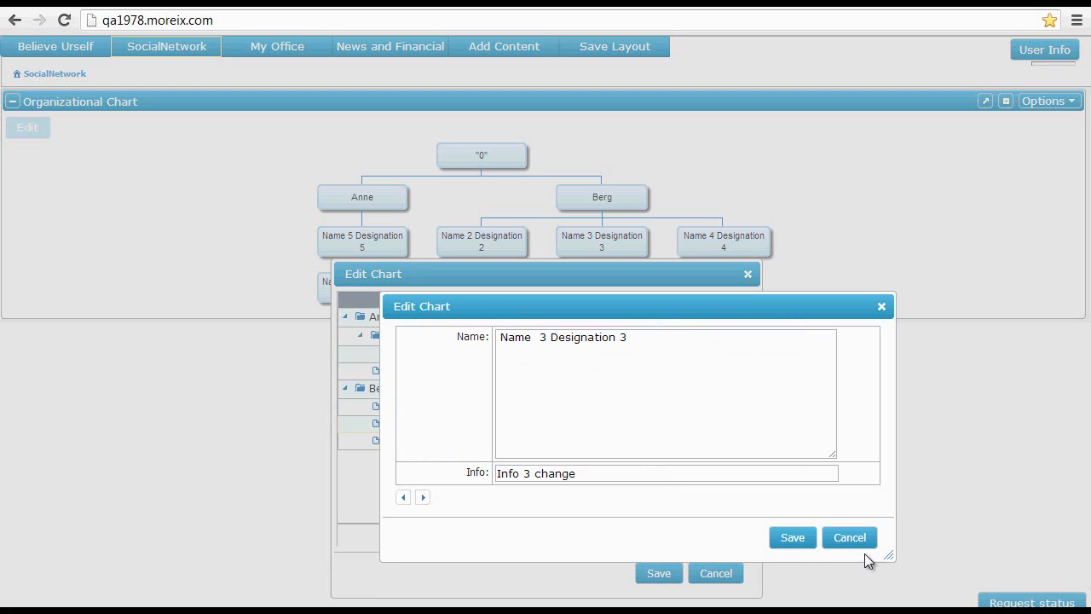
left_click(791, 538)
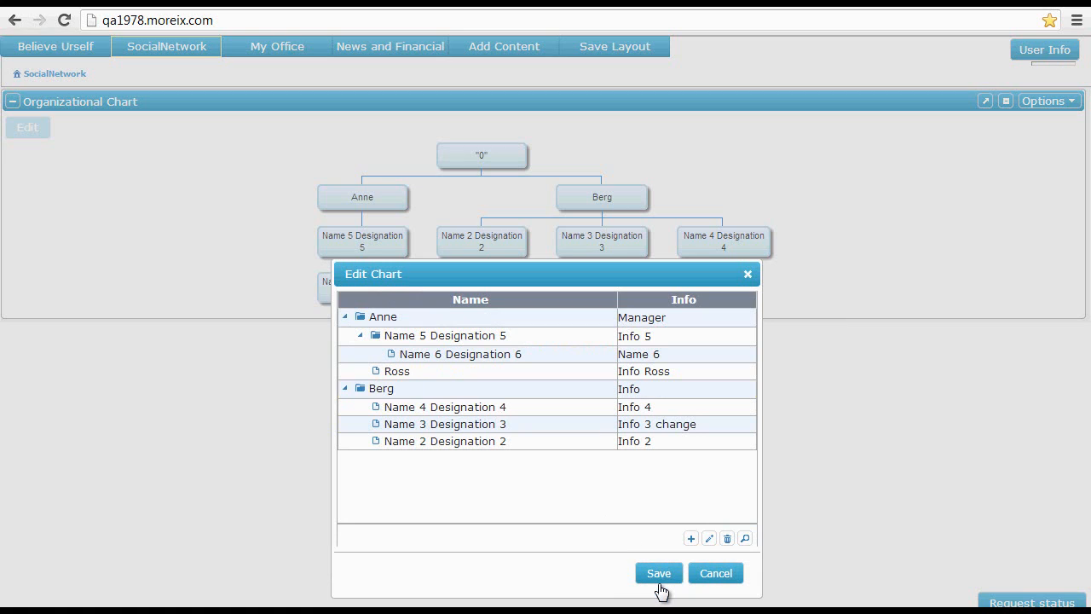
left_click(658, 573)
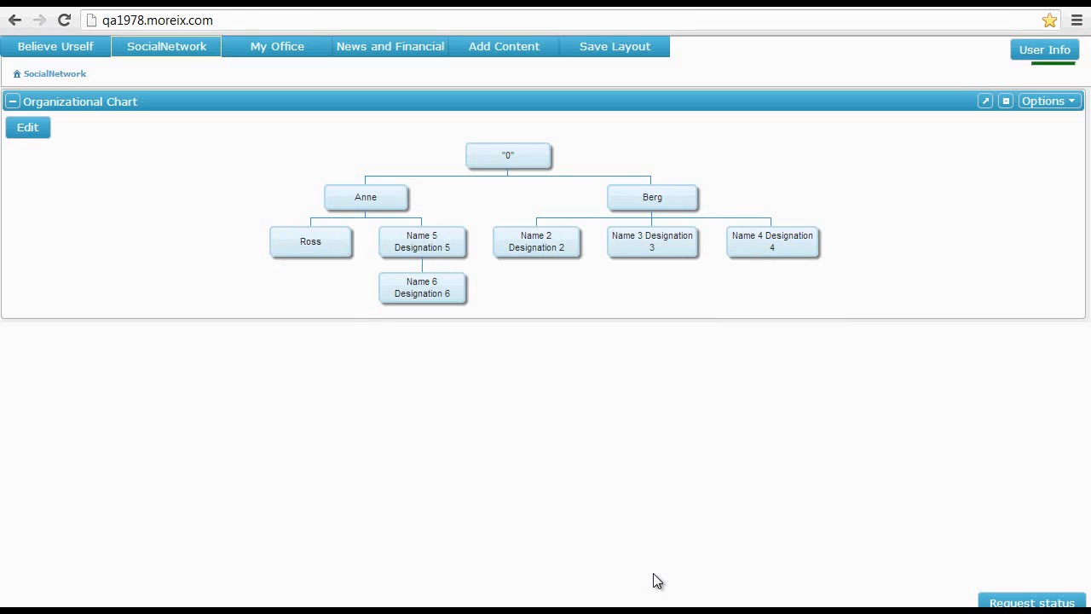
mouse_move(426, 256)
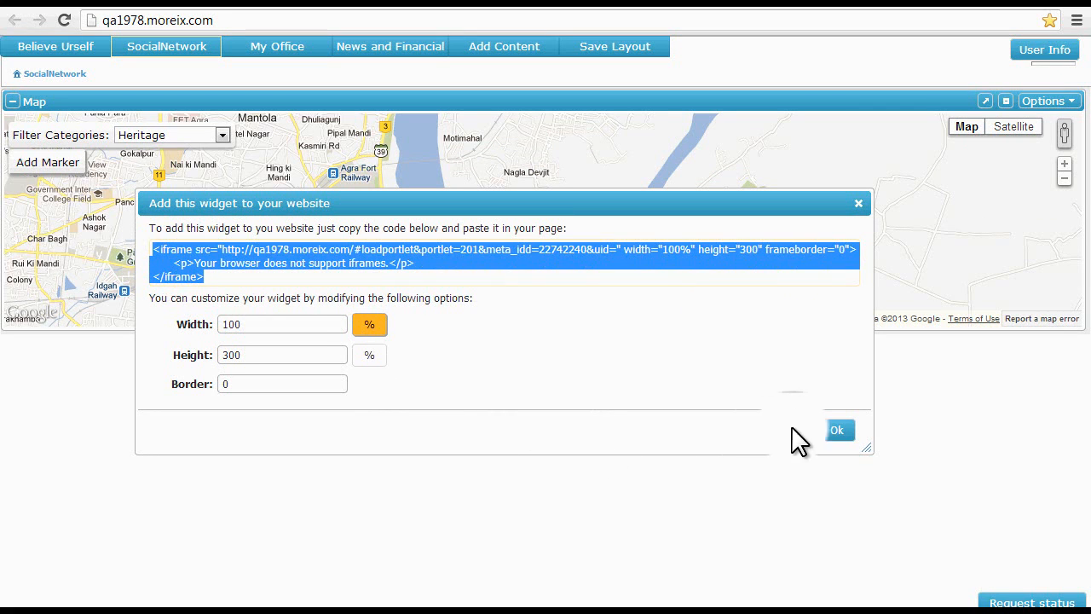
Close the embed code, view and cancel the widget e-mail form, then show publishing options.
left_click(839, 429)
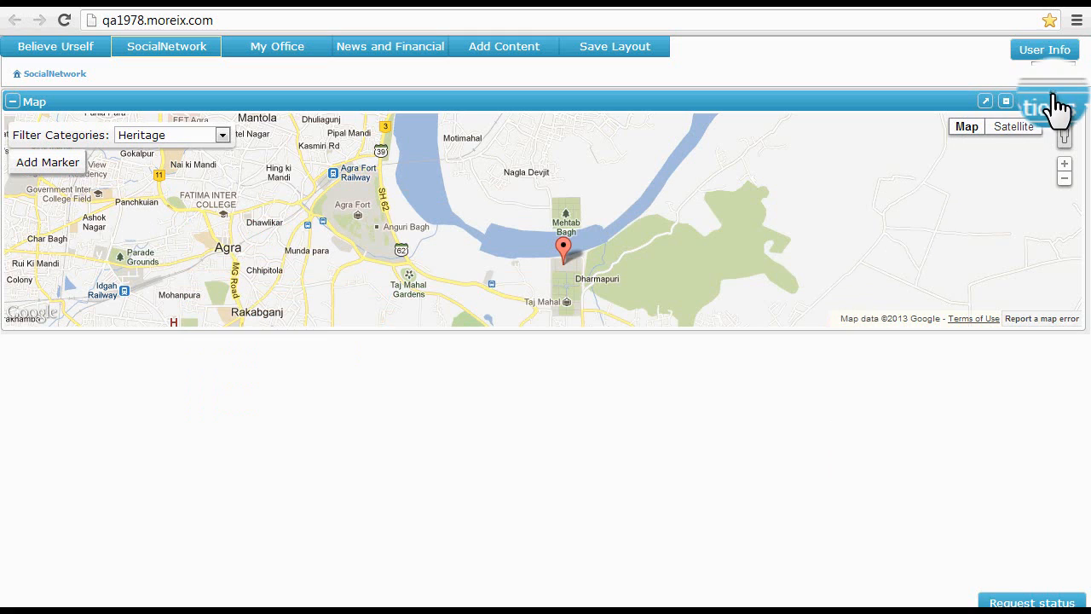
left_click(1047, 100)
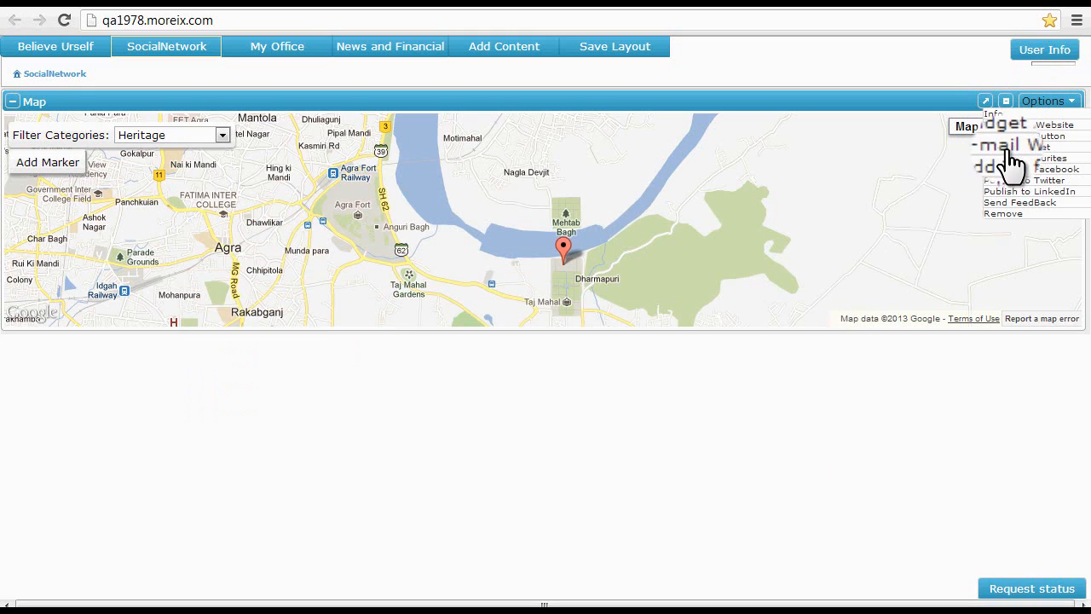
left_click(1013, 143)
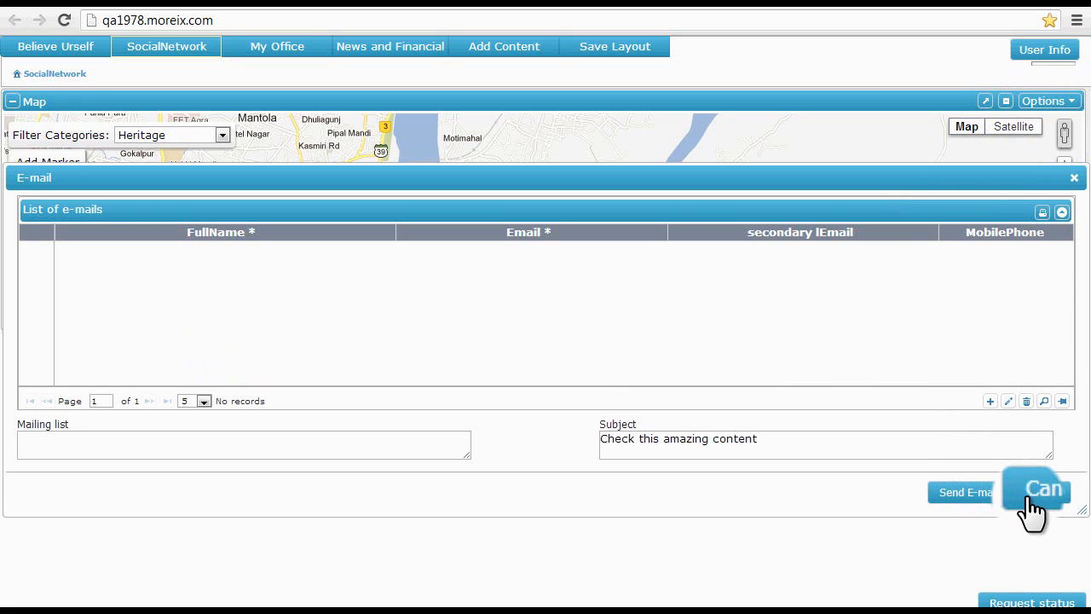
left_click(1034, 491)
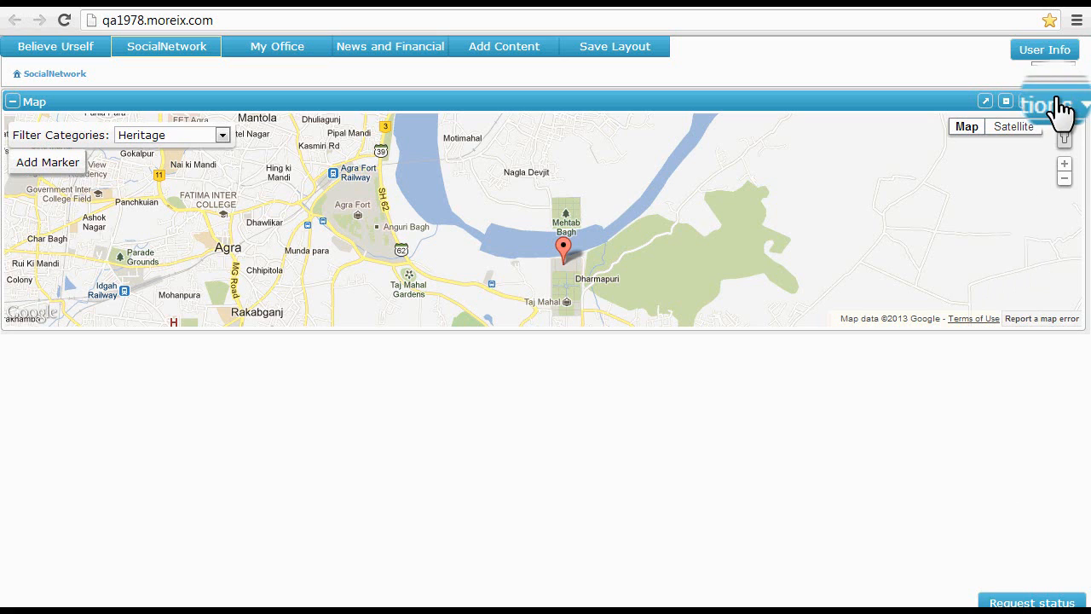
left_click(1047, 100)
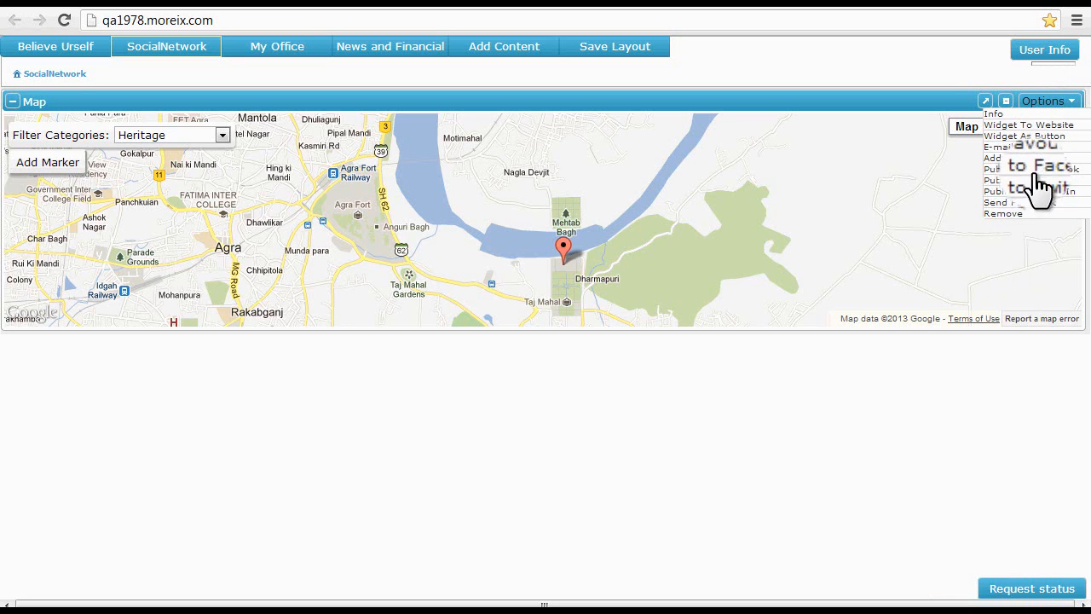